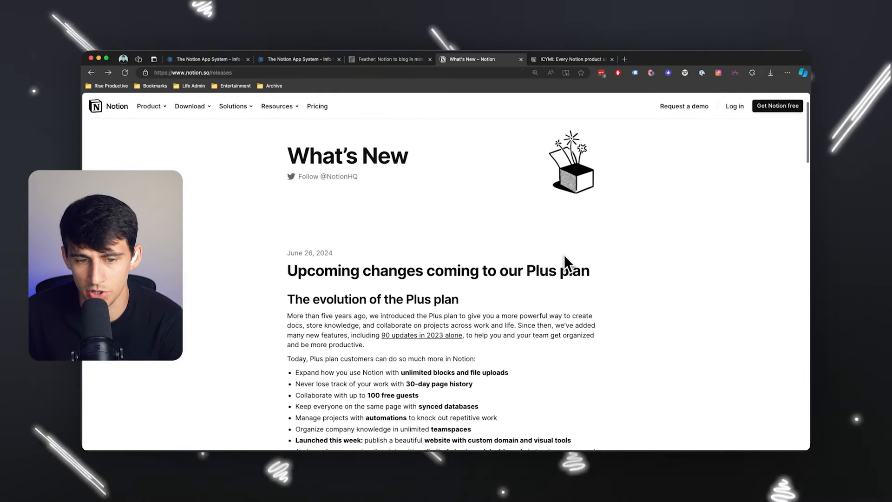
# Browse episode 207's page and jump to its Content Assets section via the table of contents
pyautogui.scroll(-3)
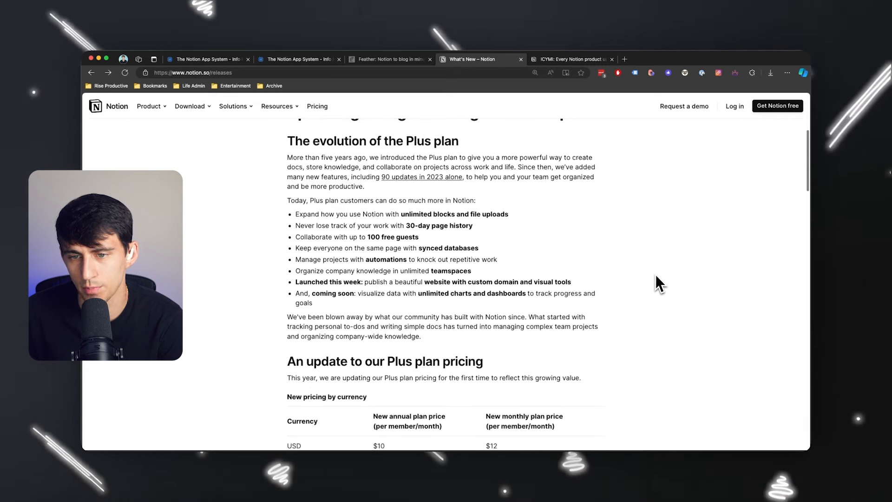
pyautogui.scroll(-3)
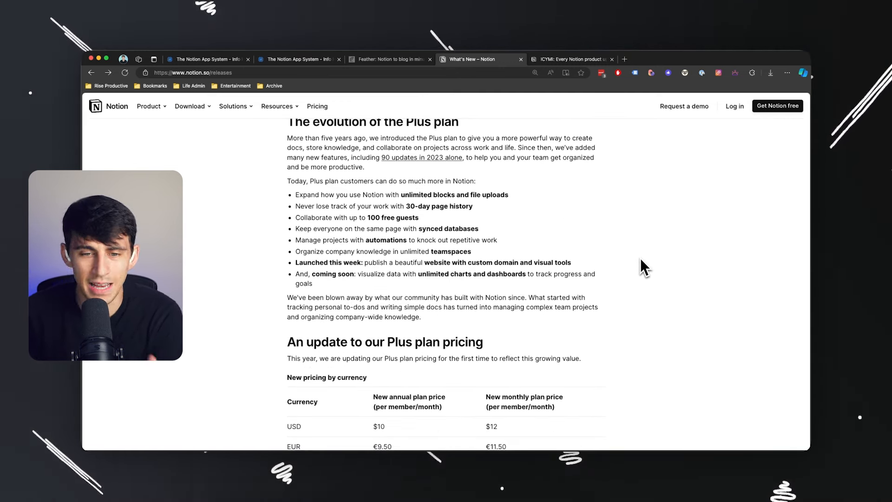
pyautogui.scroll(-3)
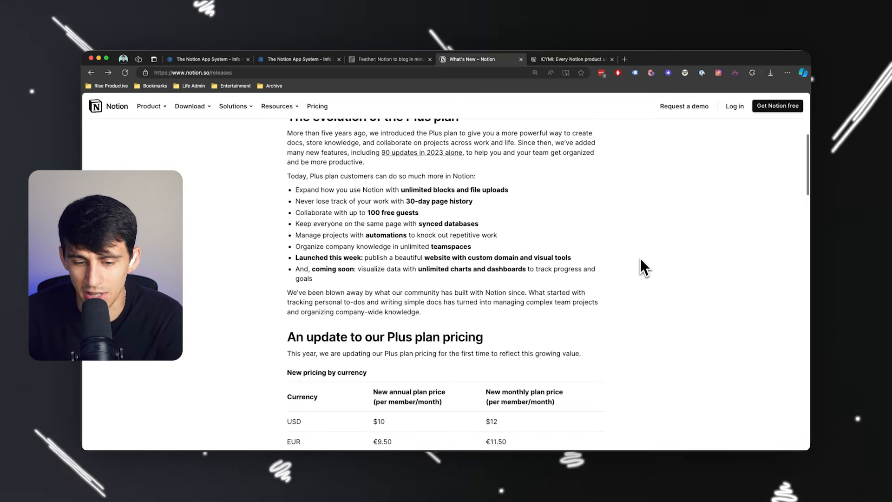
pyautogui.scroll(-3)
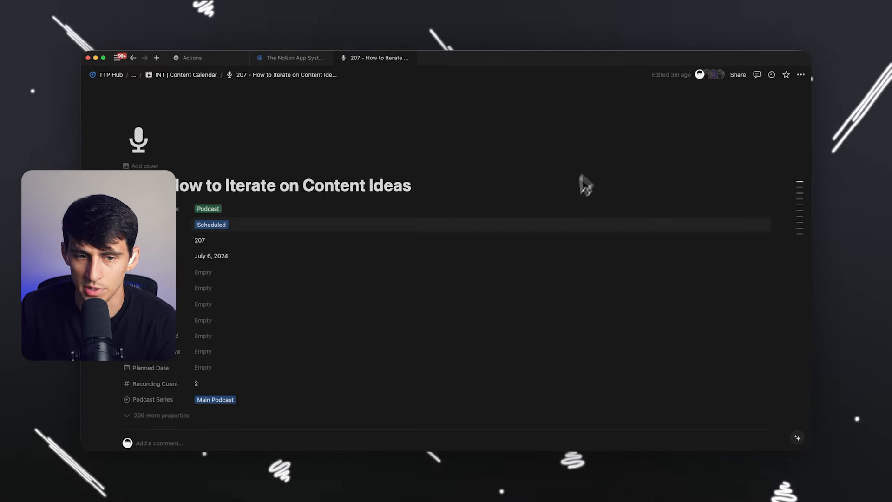
pyautogui.scroll(-3)
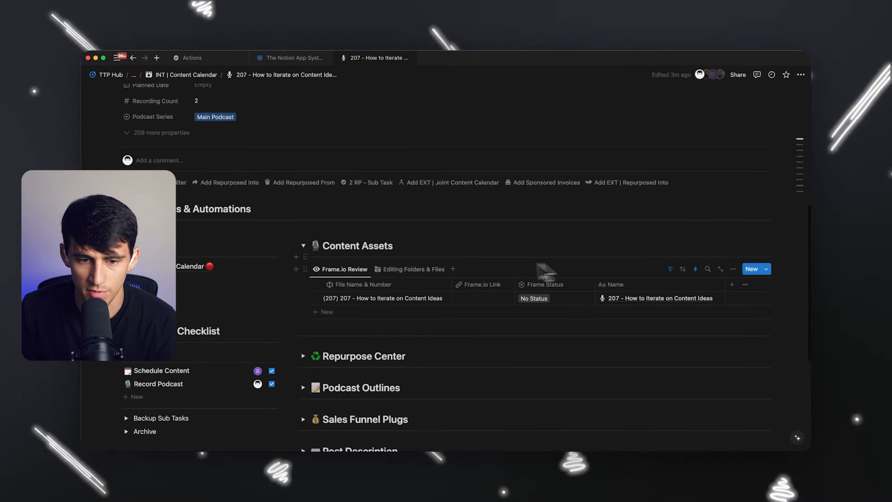
pyautogui.scroll(-3)
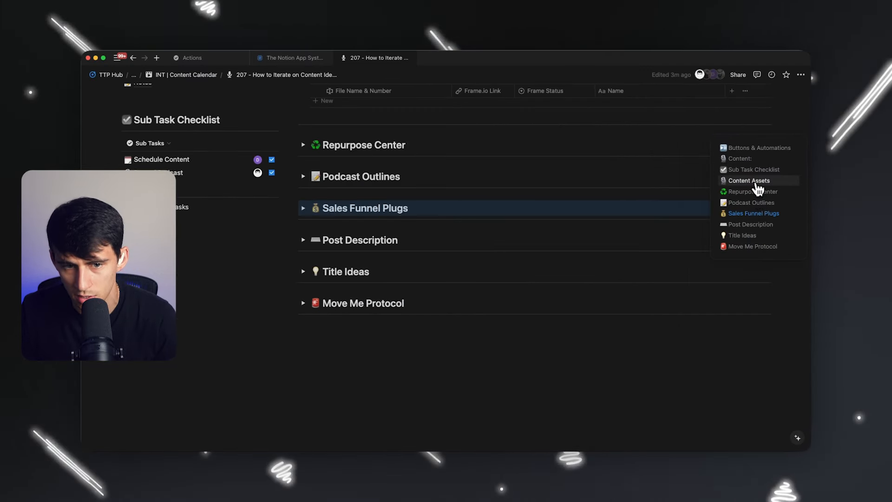
pyautogui.click(749, 181)
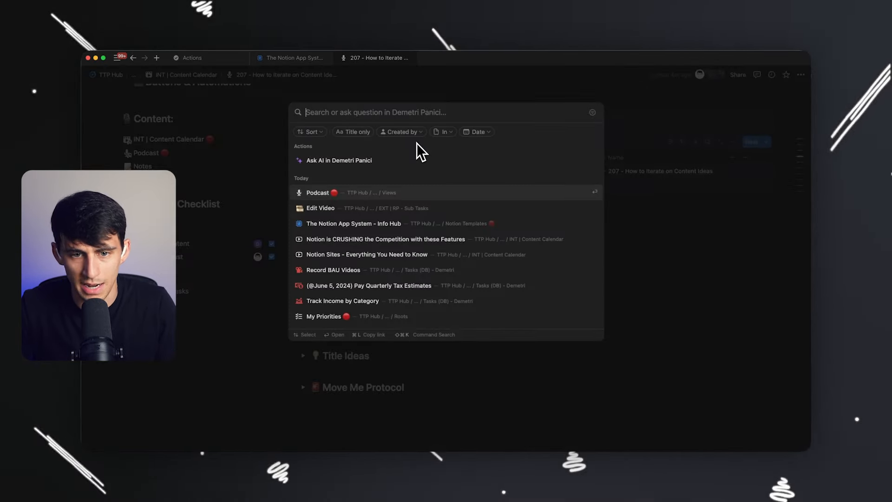
# Search for and open the Podcast page, then jump to its Podcast Ideas section
pyautogui.write('you')
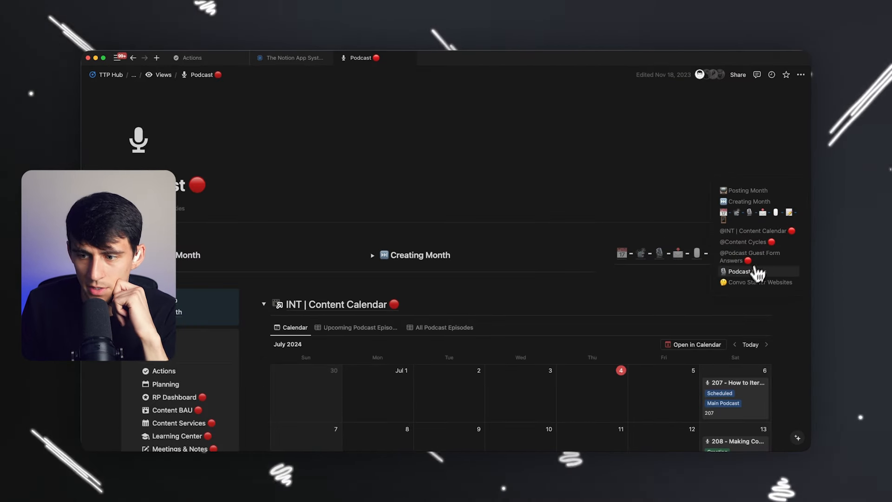
pyautogui.click(740, 272)
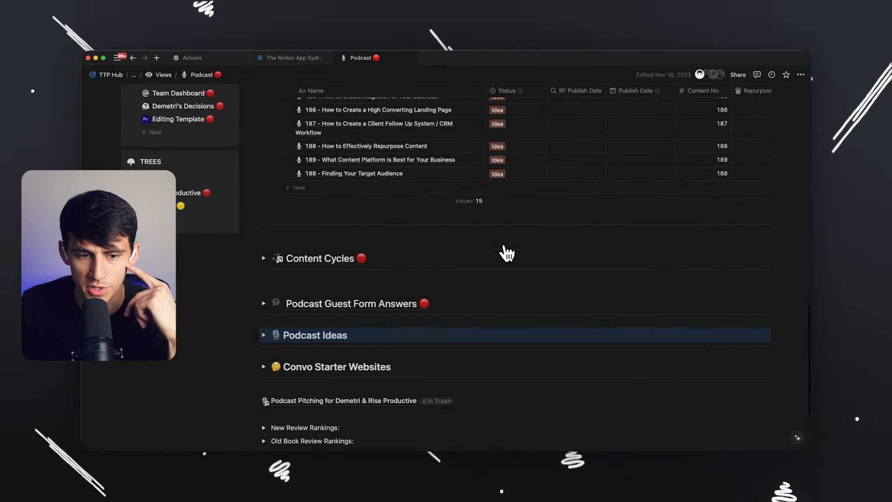
pyautogui.scroll(-3)
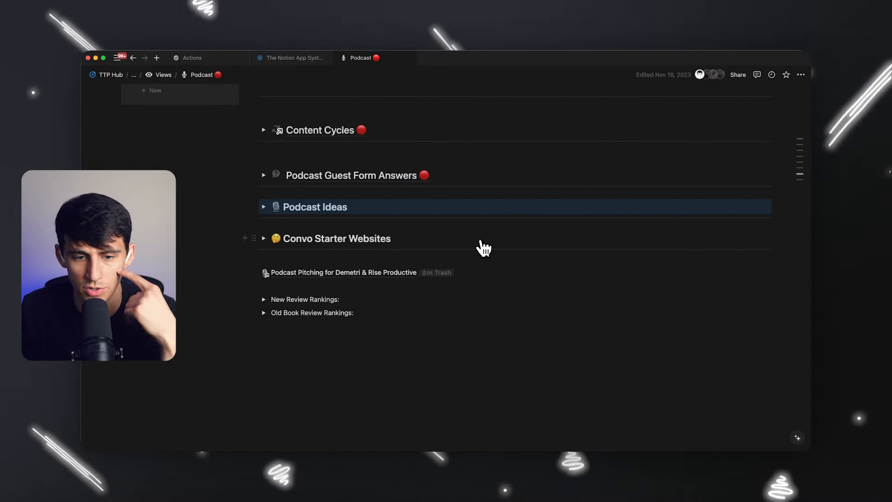
pyautogui.click(264, 206)
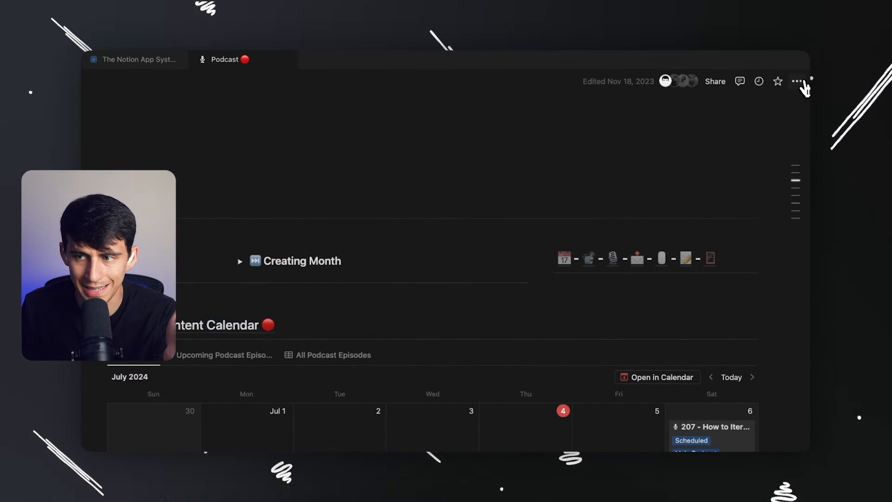
pyautogui.click(797, 81)
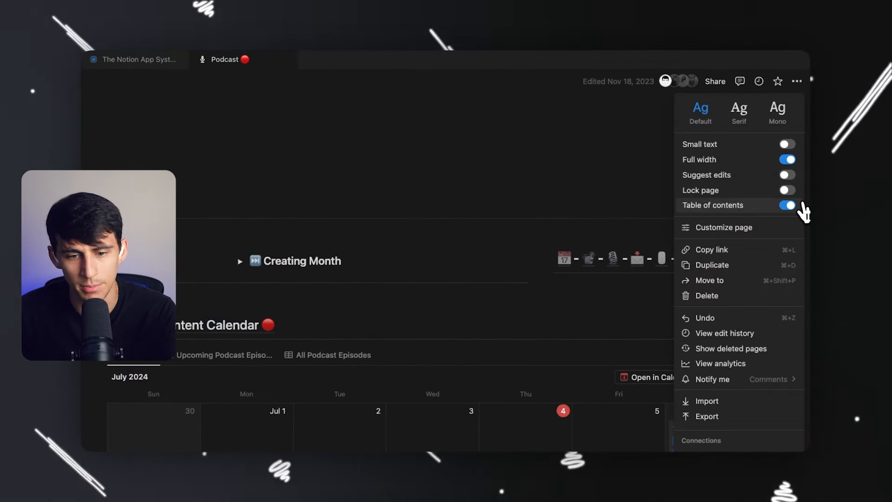
pyautogui.click(787, 205)
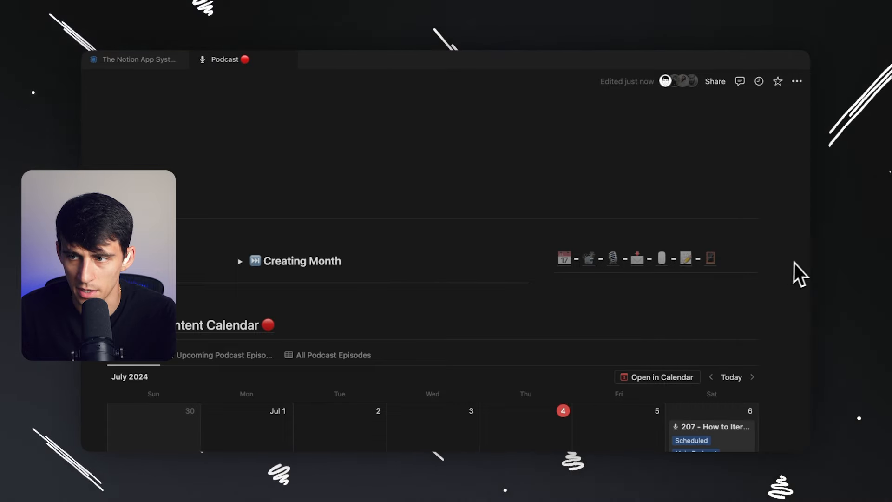
pyautogui.click(797, 81)
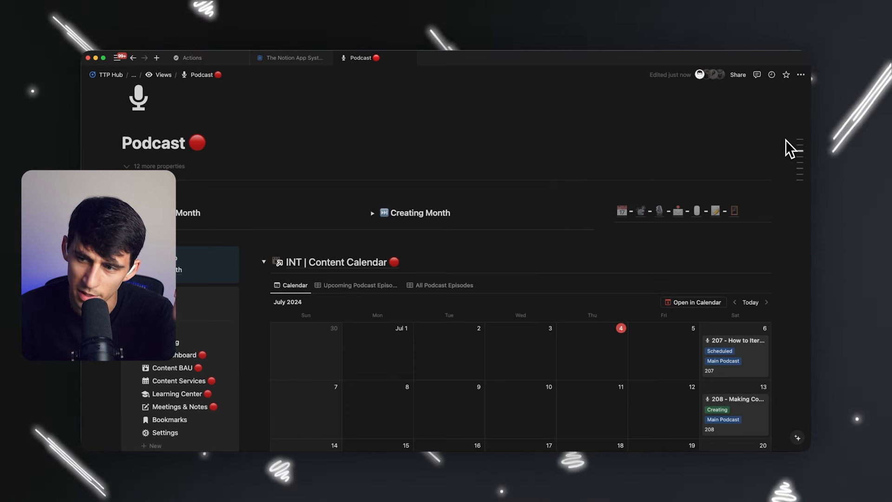
pyautogui.click(796, 158)
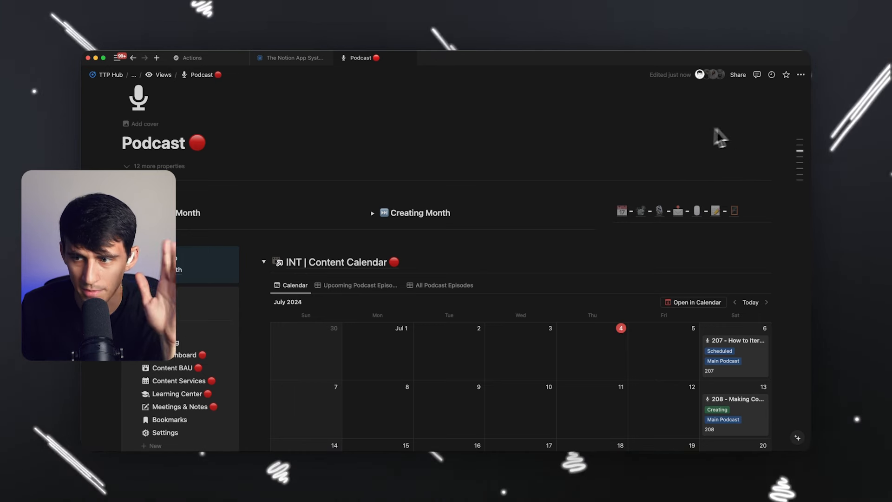
pyautogui.click(801, 74)
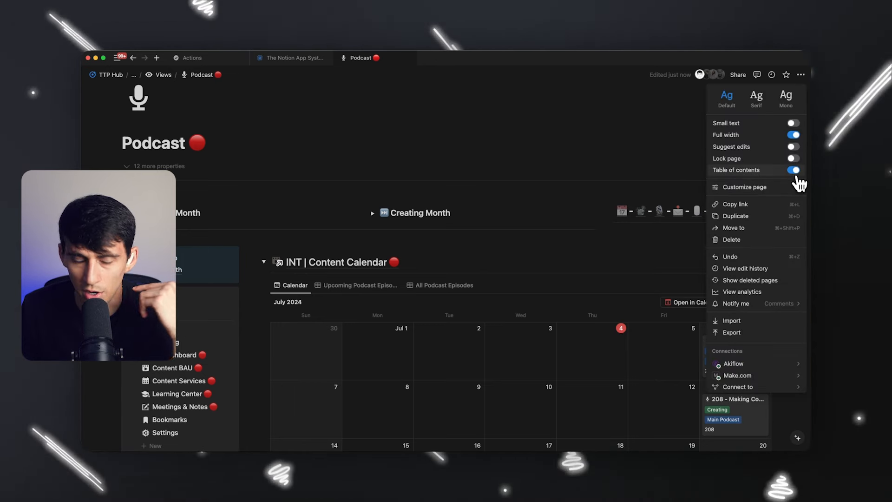
pyautogui.click(541, 136)
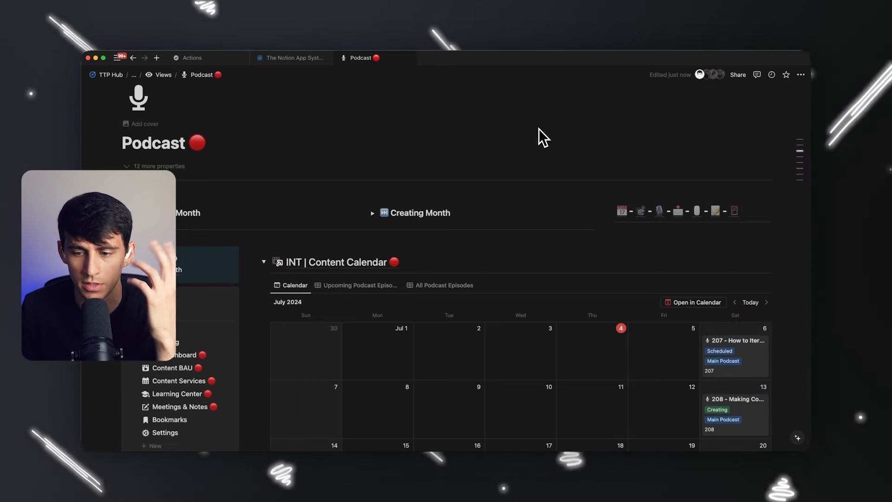
pyautogui.scroll(-3)
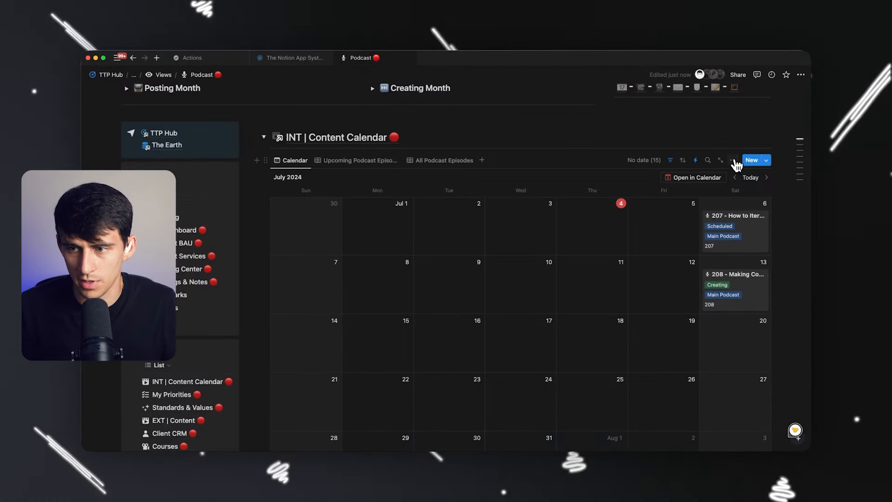
# Add Google Drive from Customize INT | Content Calendar's suggested features
pyautogui.click(734, 160)
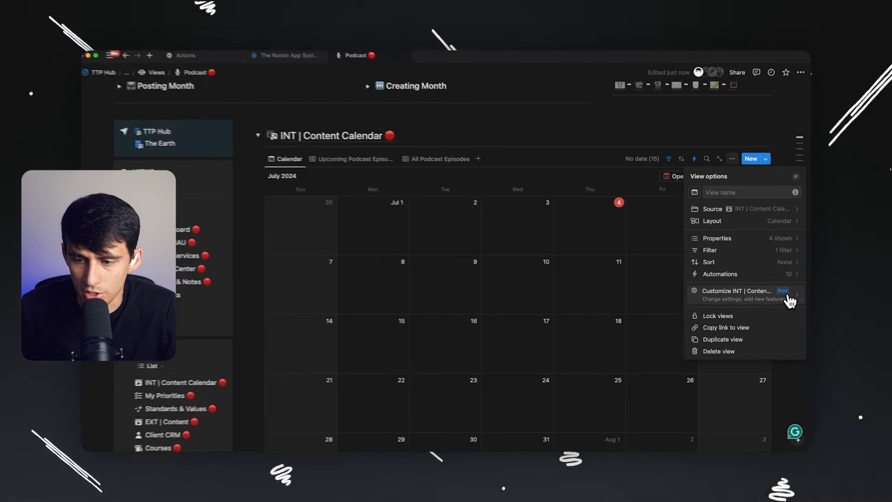
pyautogui.click(736, 294)
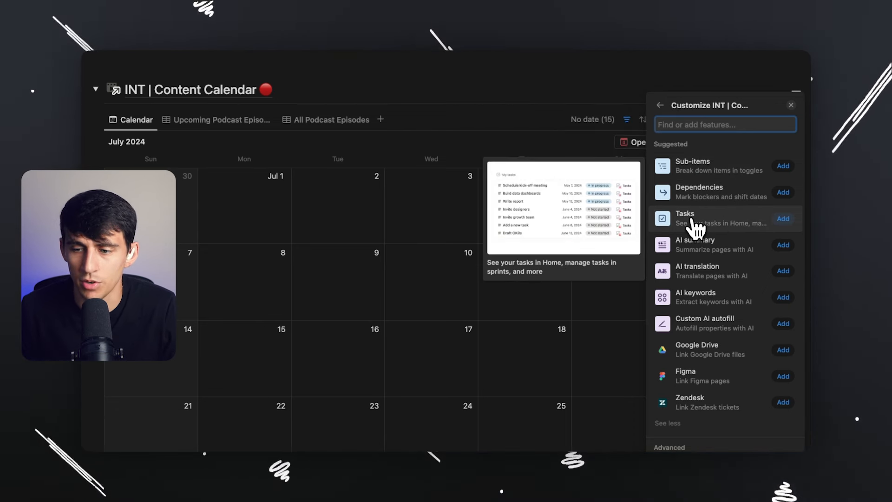
pyautogui.moveTo(695, 245)
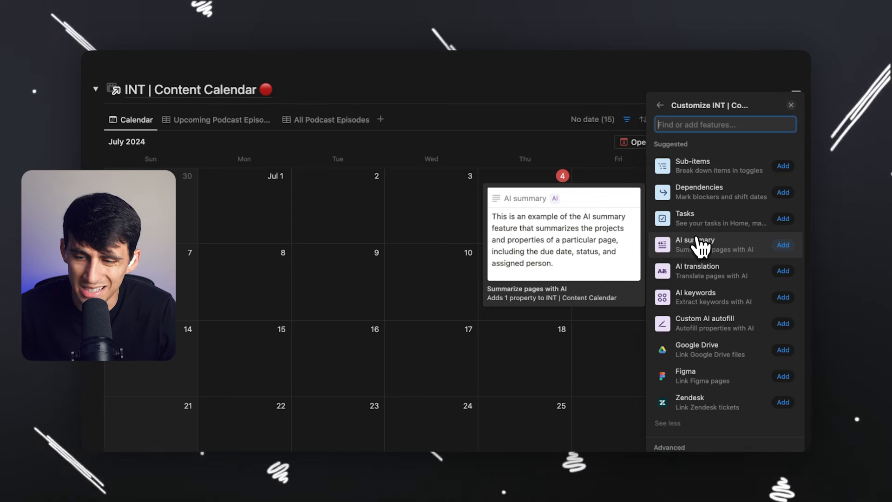
pyautogui.moveTo(697, 271)
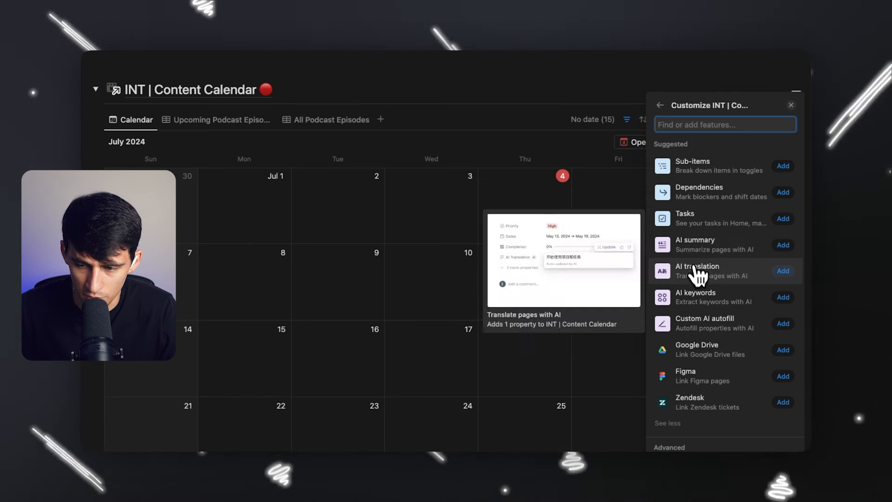
pyautogui.moveTo(700, 245)
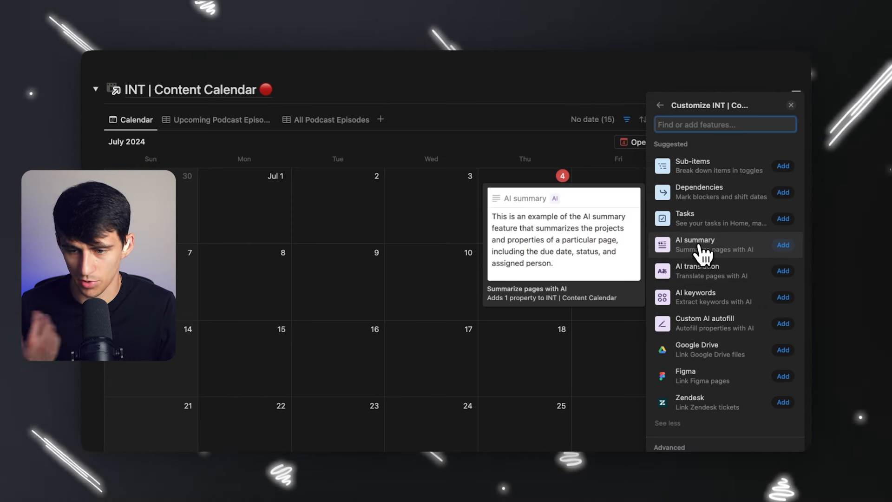
pyautogui.moveTo(706, 273)
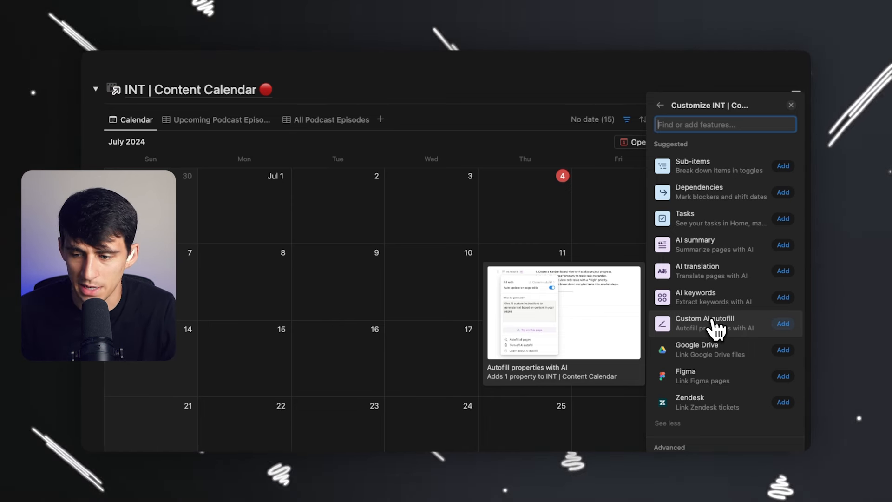
pyautogui.moveTo(697, 350)
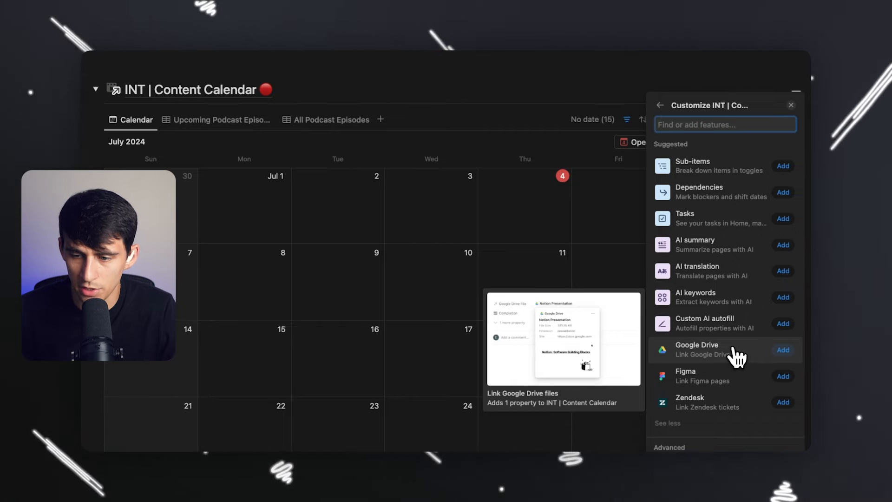
pyautogui.click(783, 350)
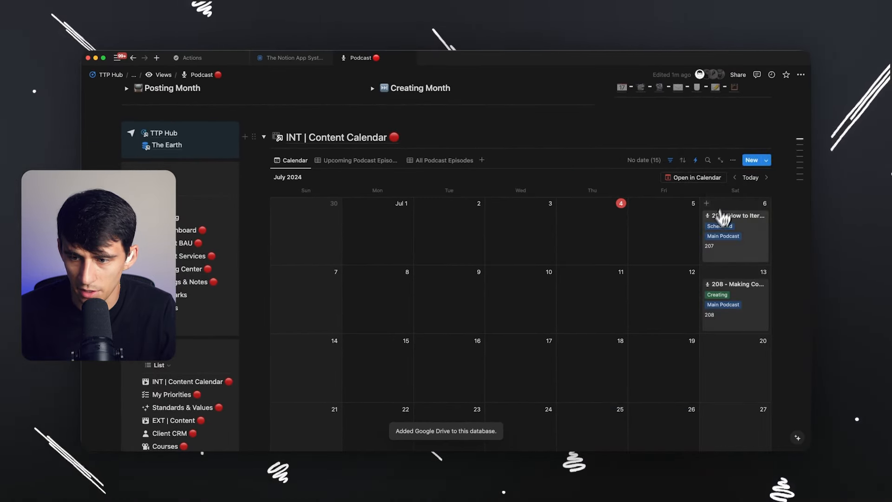
# Attach a Google Drive project file to episode 207, remove it, and scroll to Content Assets
pyautogui.click(736, 215)
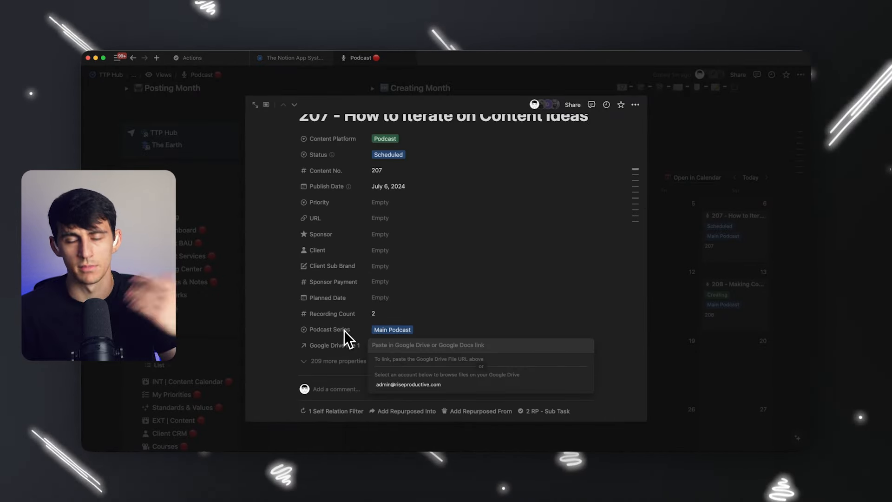
pyautogui.click(408, 384)
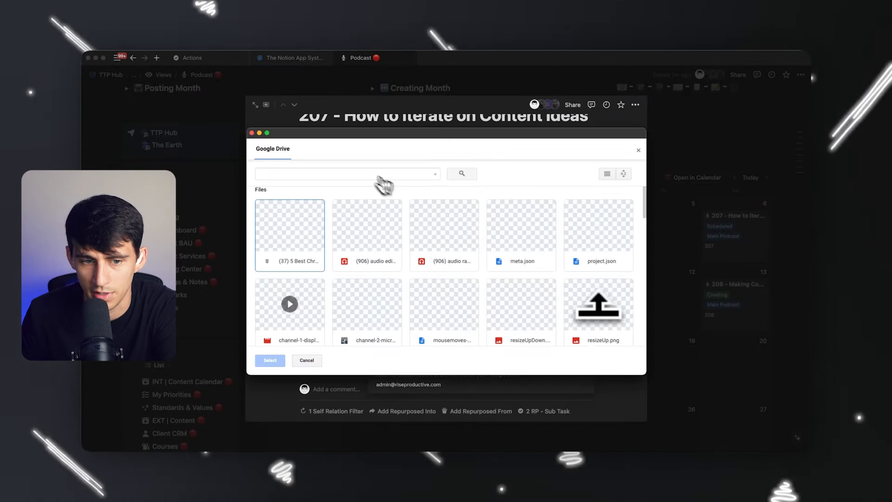
pyautogui.click(269, 360)
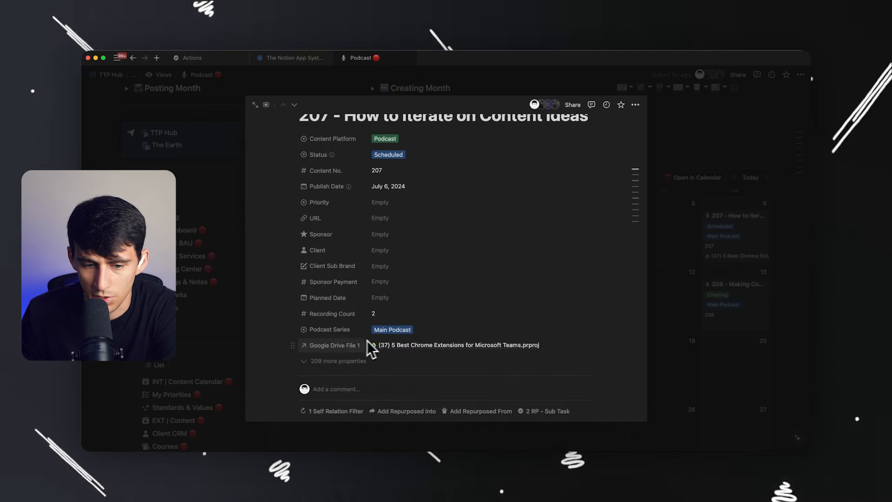
pyautogui.click(453, 345)
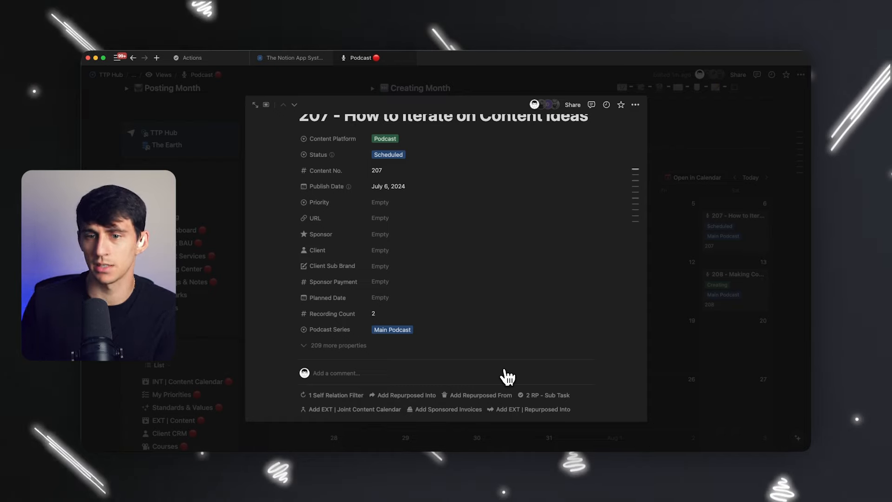
pyautogui.scroll(-3)
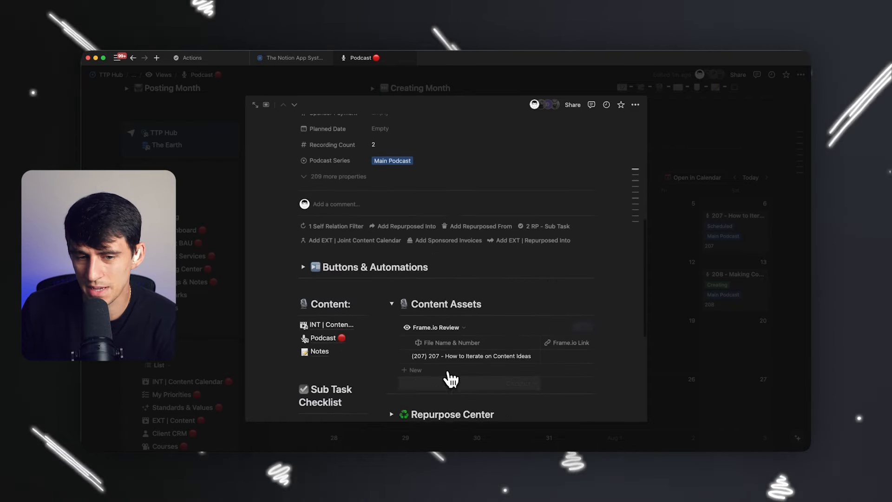
# Review the calendar view's settings and its Customize INT | Content Calendar features
pyautogui.click(734, 160)
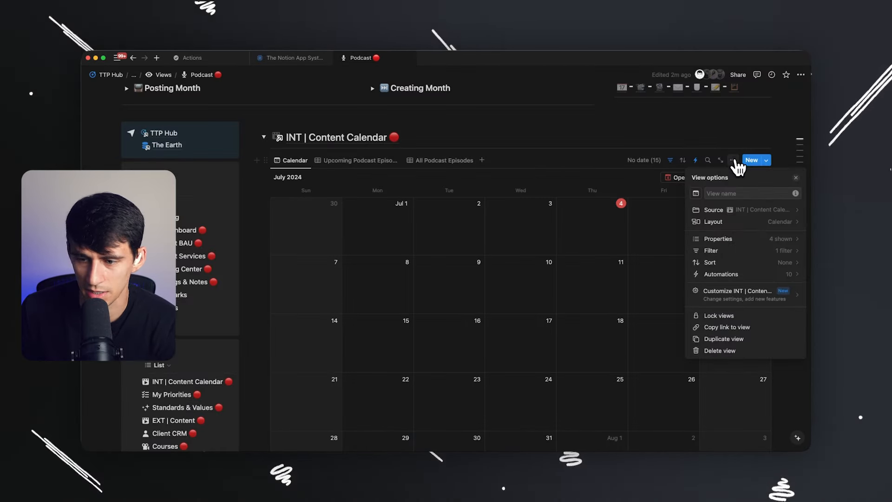
pyautogui.click(737, 294)
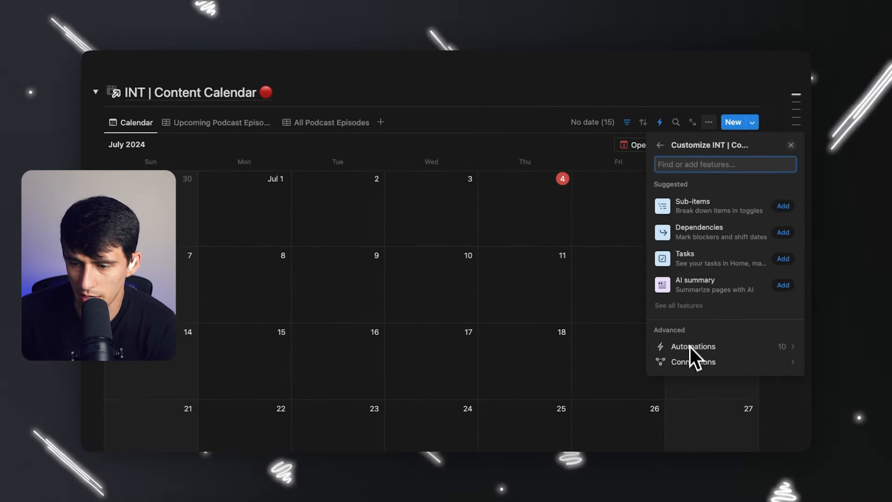
pyautogui.click(693, 345)
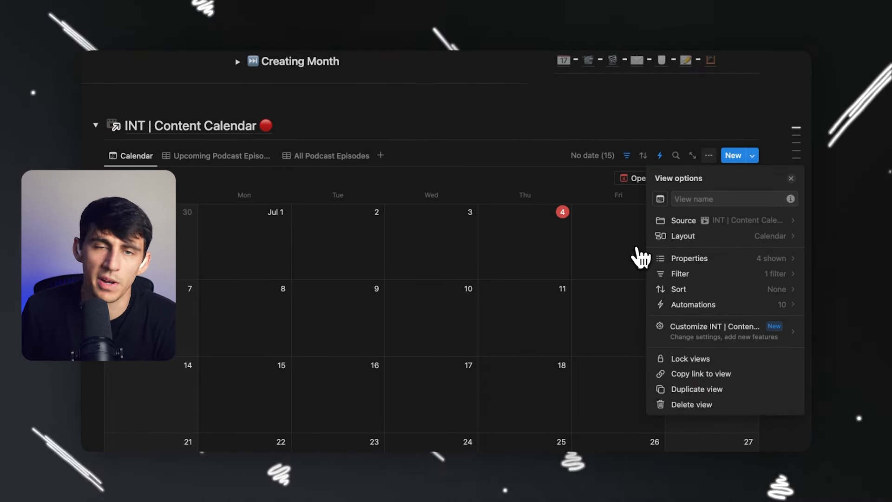
pyautogui.moveTo(723, 333)
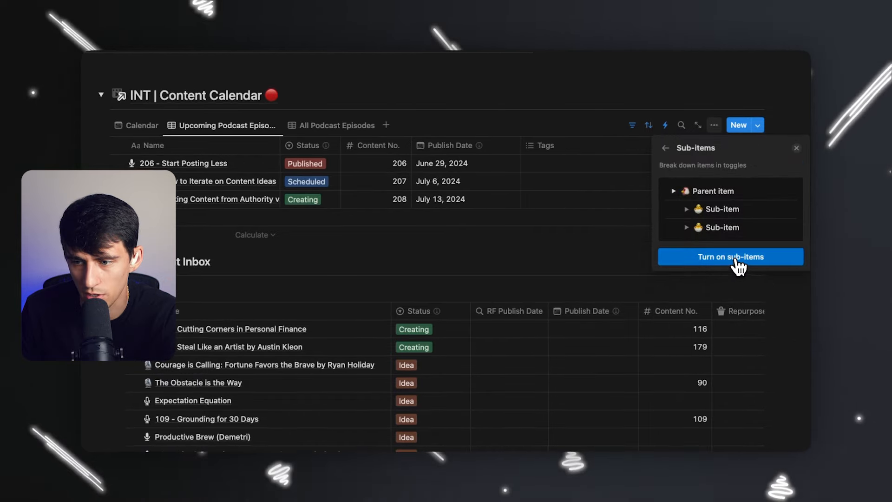
# Turn on sub-items and add a test sub-item under episode 206
pyautogui.click(730, 257)
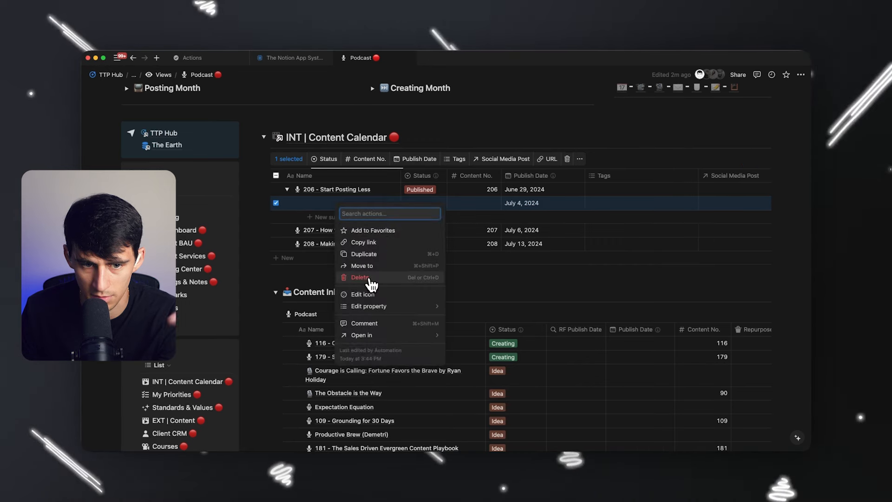
pyautogui.click(361, 278)
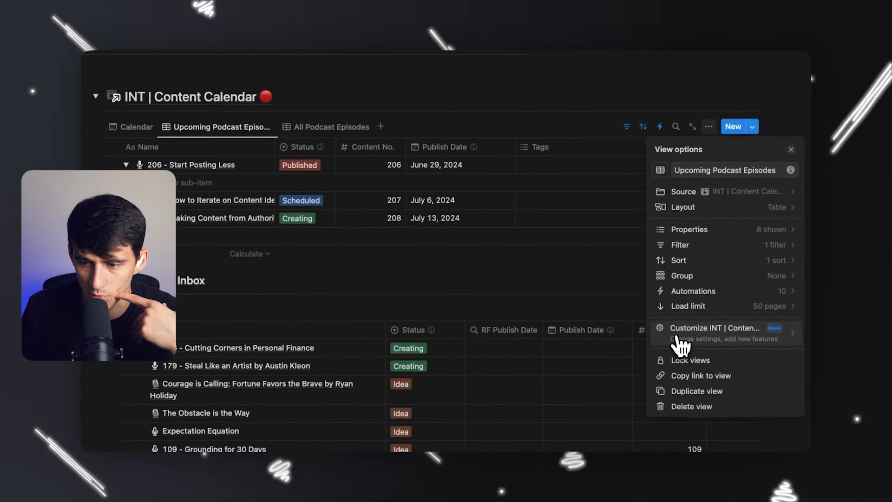
pyautogui.click(716, 328)
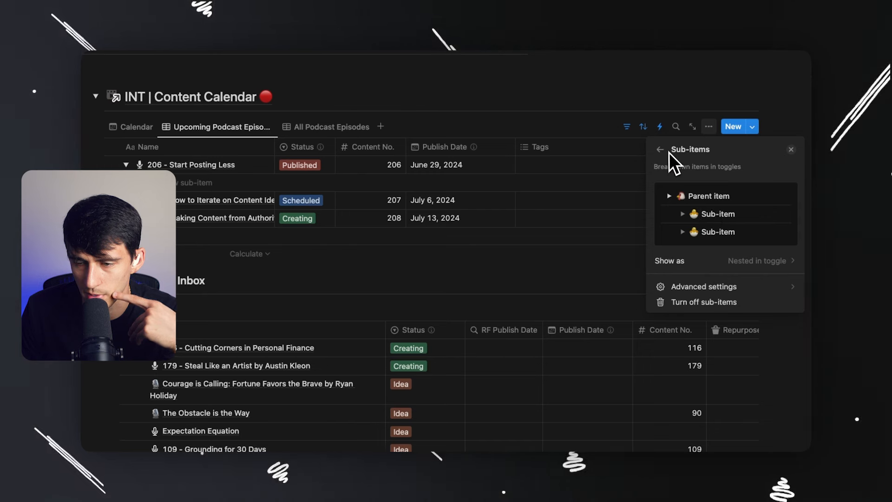
pyautogui.click(659, 149)
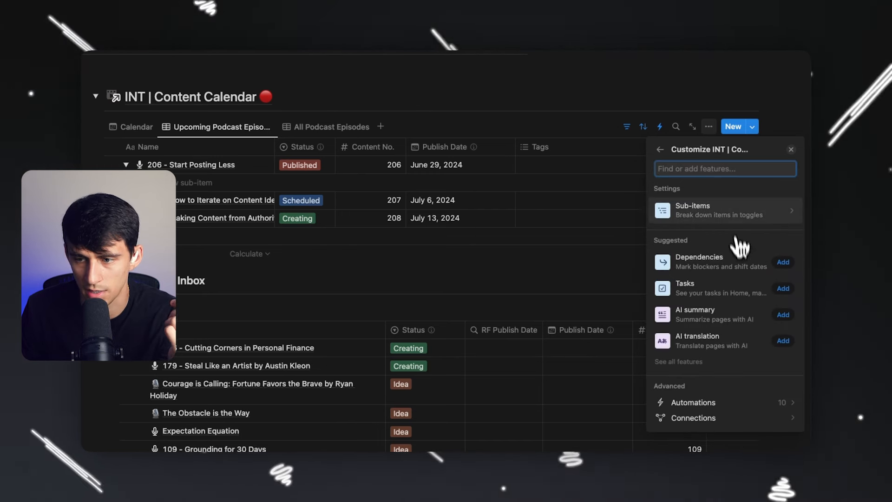
# Set sub-items to show as Parents only, then reopen the sub-items settings
pyautogui.click(692, 209)
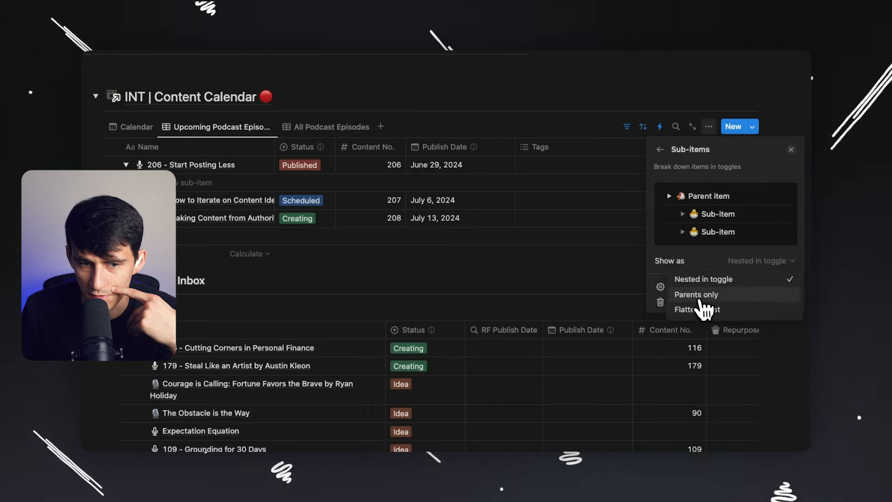
pyautogui.click(697, 295)
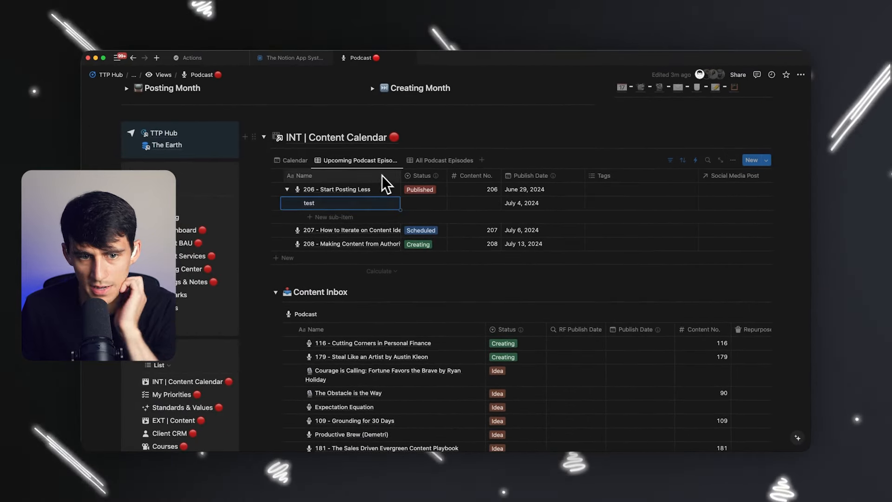
pyautogui.click(733, 160)
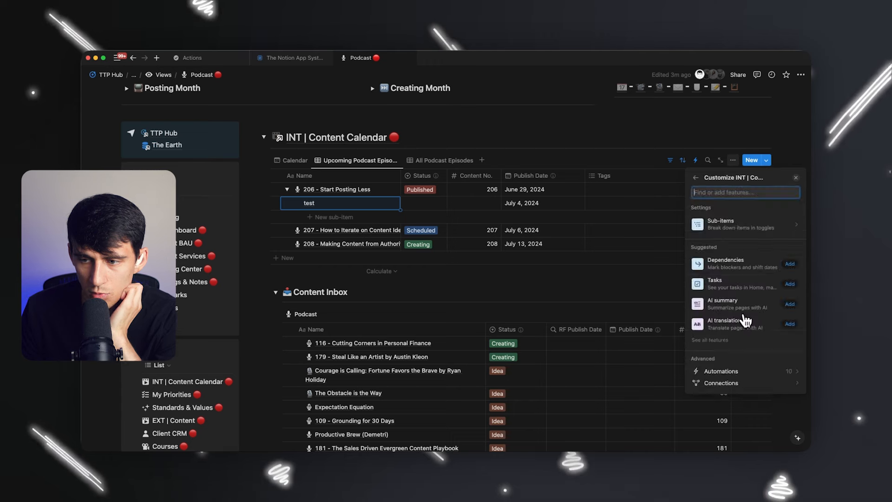
pyautogui.click(740, 223)
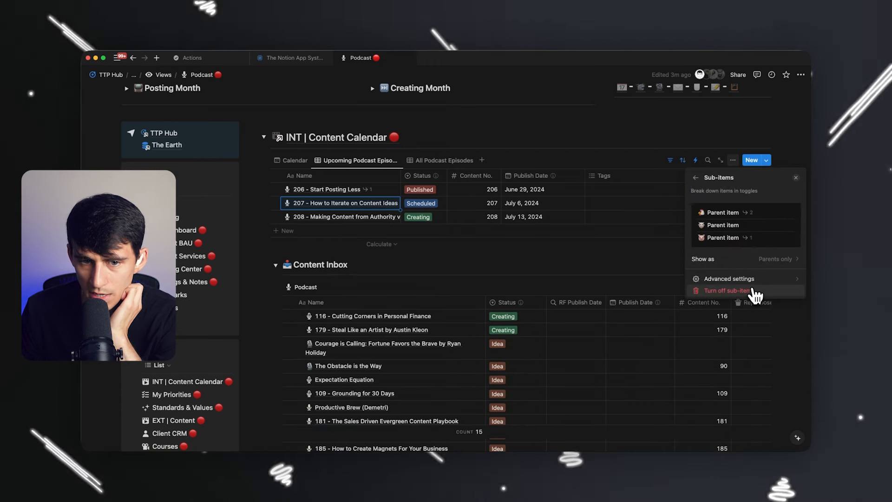
pyautogui.moveTo(370, 199)
pyautogui.write('test')
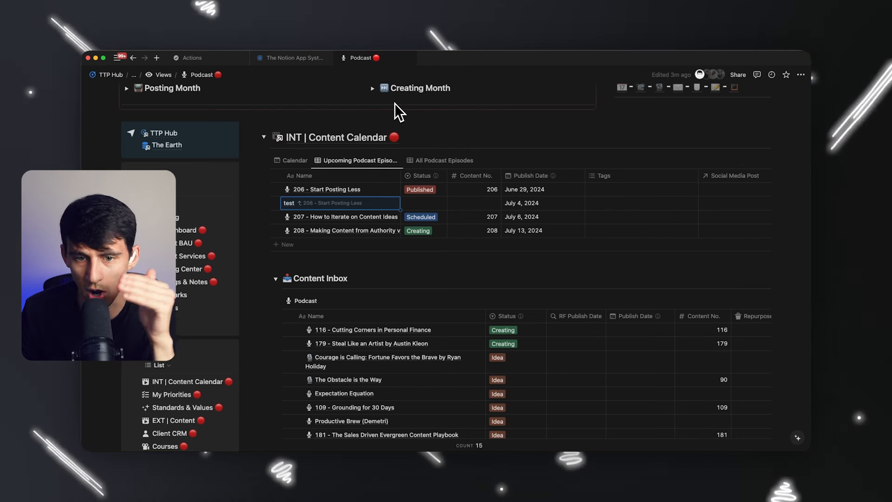
pyautogui.moveTo(379, 205)
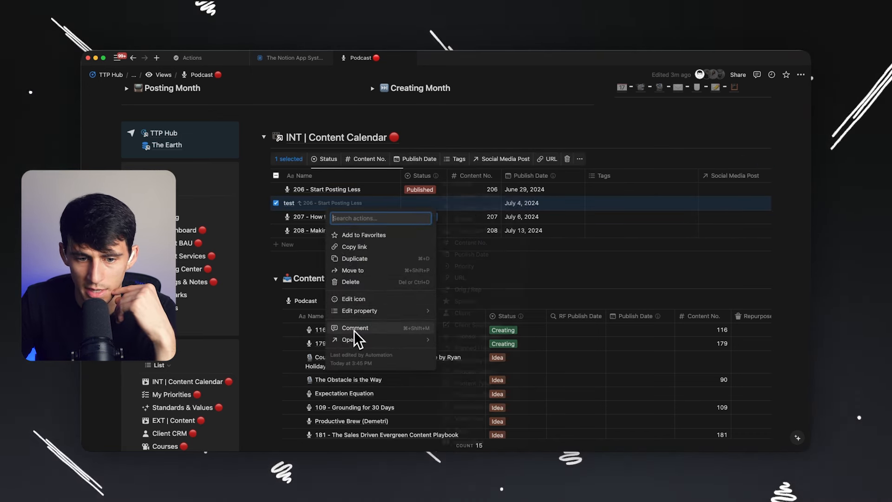
# Delete the test sub-item, show sub-items Nested in toggle, and review relation options
pyautogui.click(351, 281)
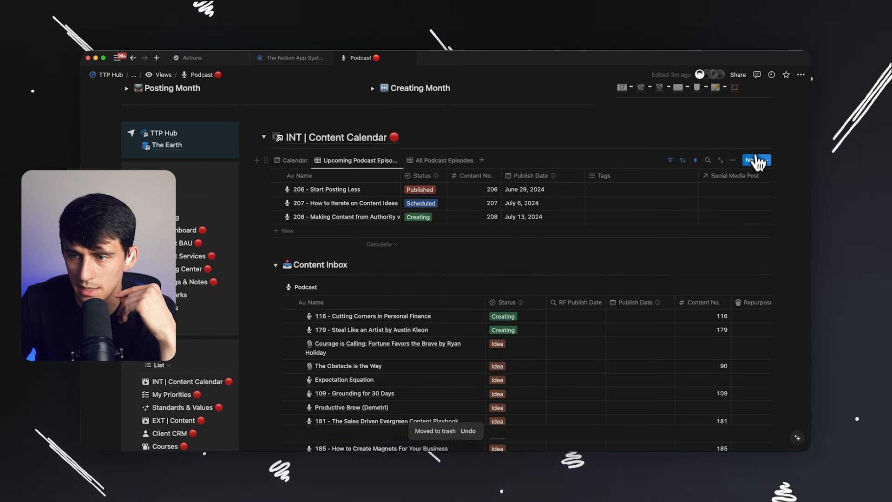
pyautogui.click(733, 159)
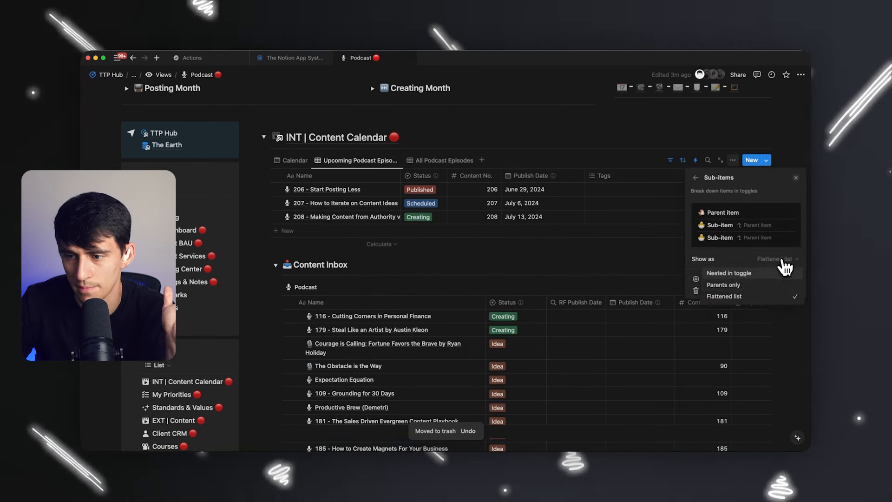
pyautogui.click(730, 273)
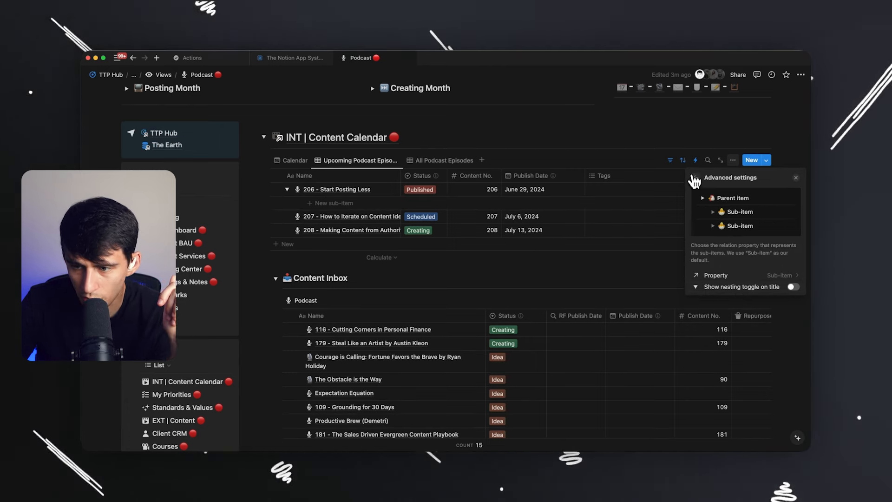
pyautogui.click(771, 274)
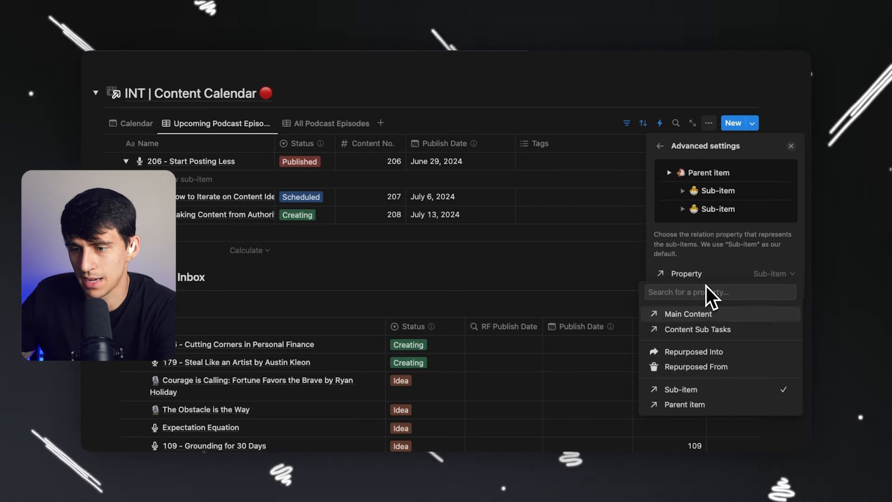
pyautogui.moveTo(693, 351)
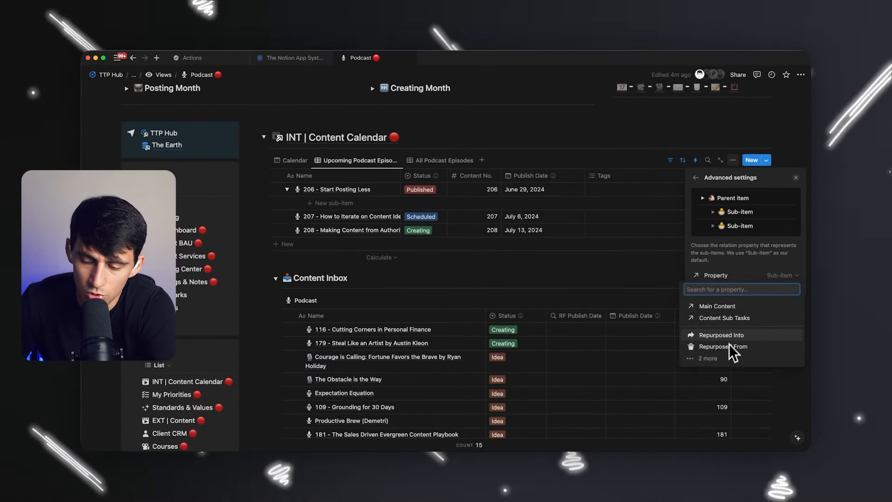
pyautogui.click(709, 358)
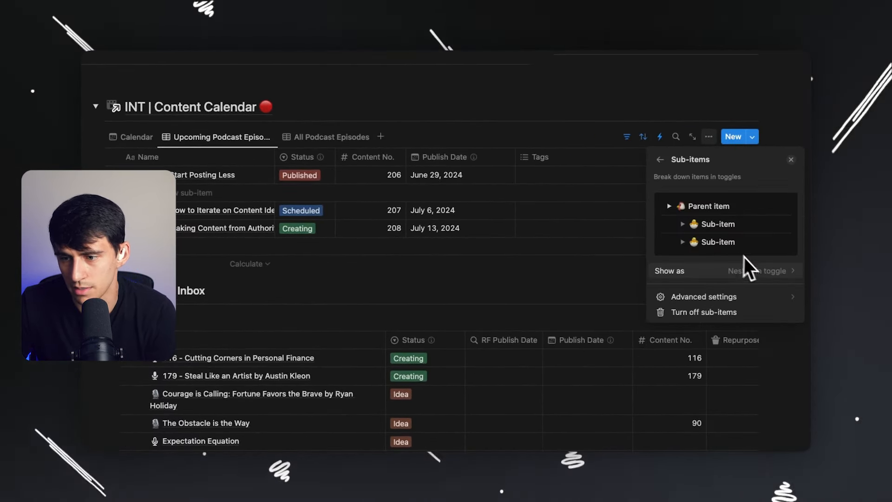
# Close the Sub-items settings panel
pyautogui.click(704, 296)
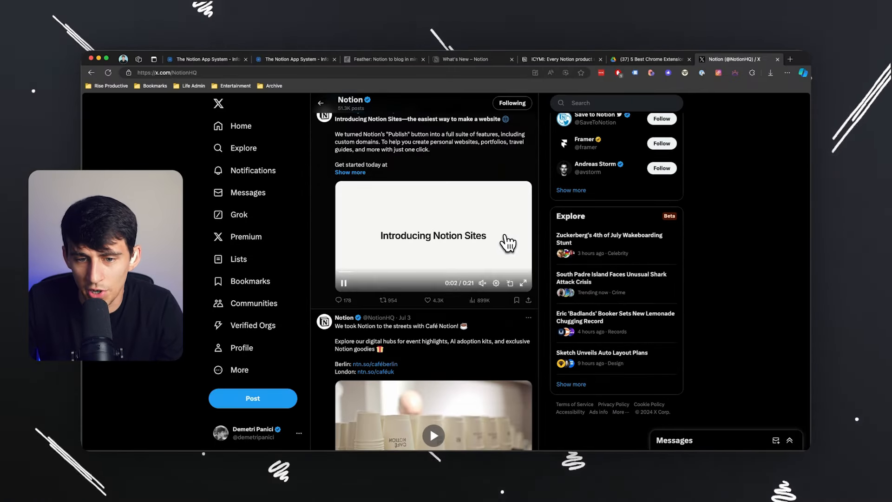
# Scroll Notion's X timeline down to the suggested-edits repost
pyautogui.scroll(-3)
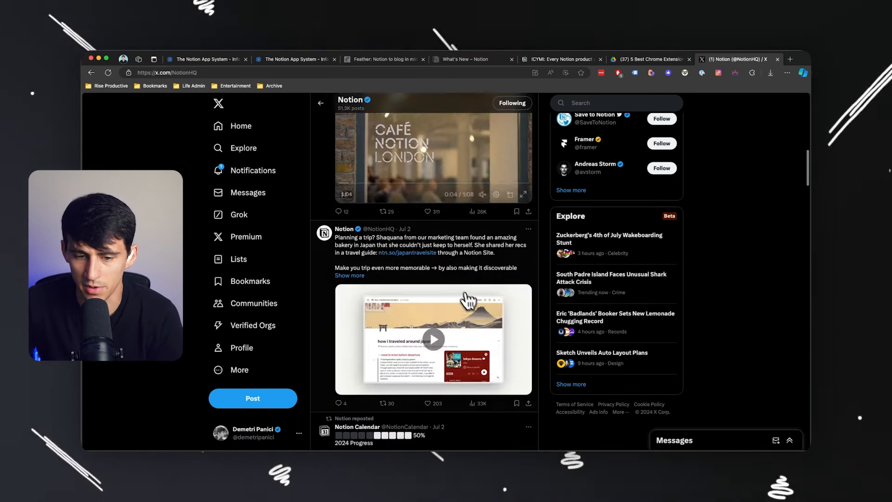
pyautogui.scroll(-3)
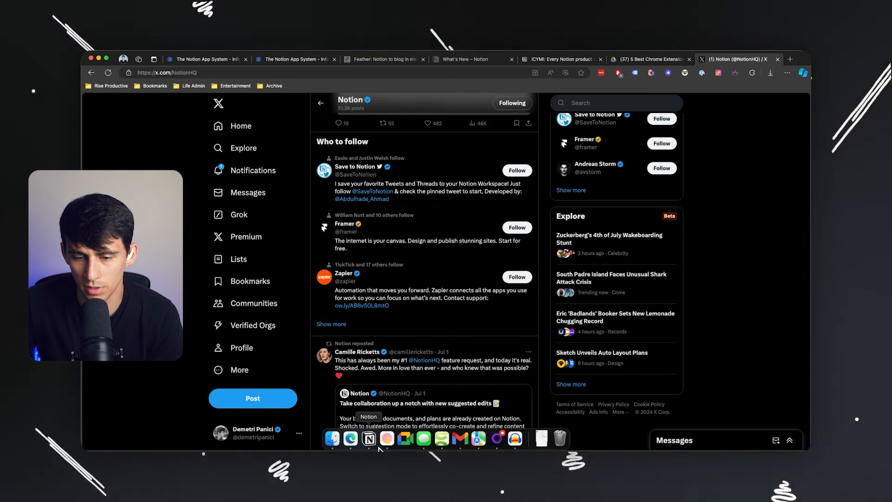
# Replace one 'start posting' match with 'keep posting' on page 206, then clear the search
pyautogui.click(369, 439)
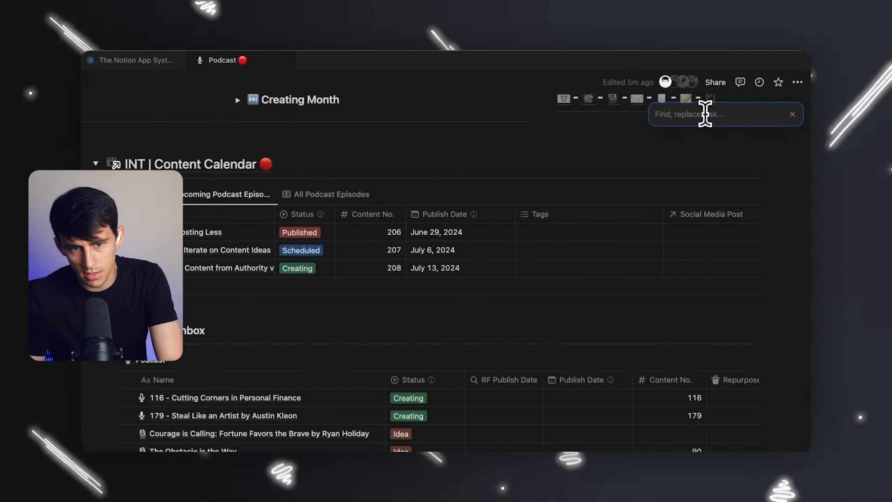
pyautogui.write('start posting')
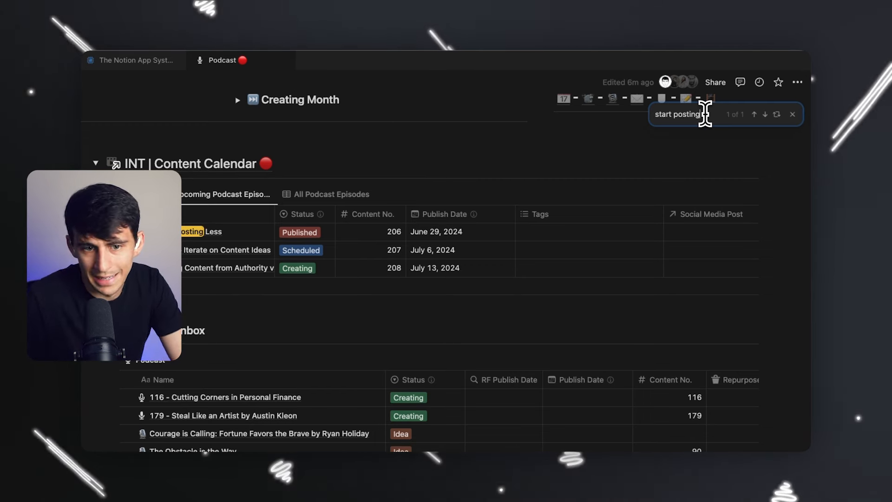
pyautogui.moveTo(777, 114)
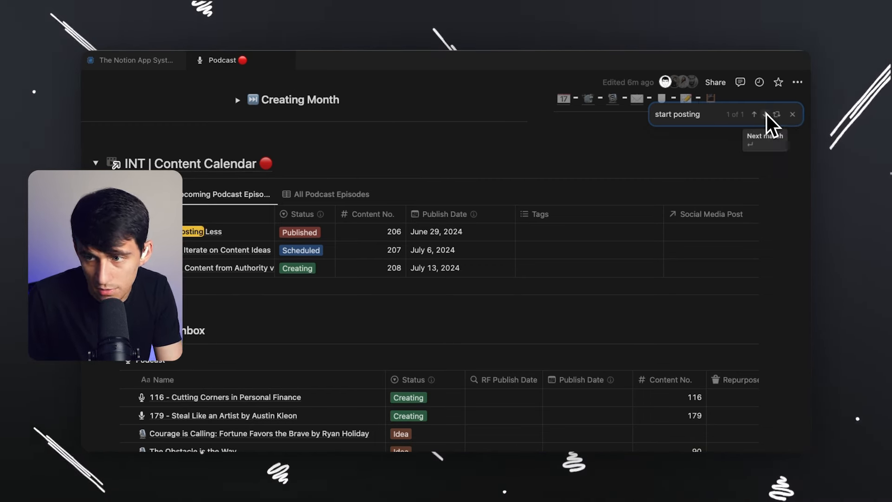
pyautogui.write('keep p')
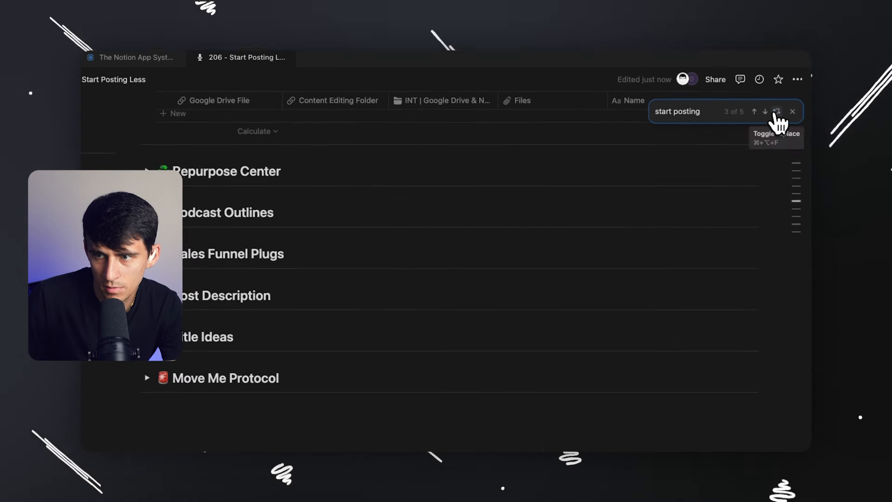
pyautogui.click(777, 111)
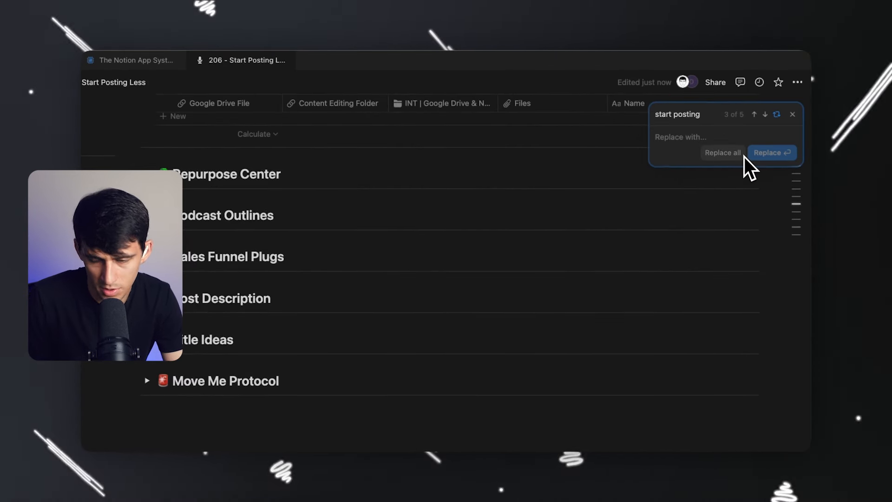
pyautogui.write('keep posting')
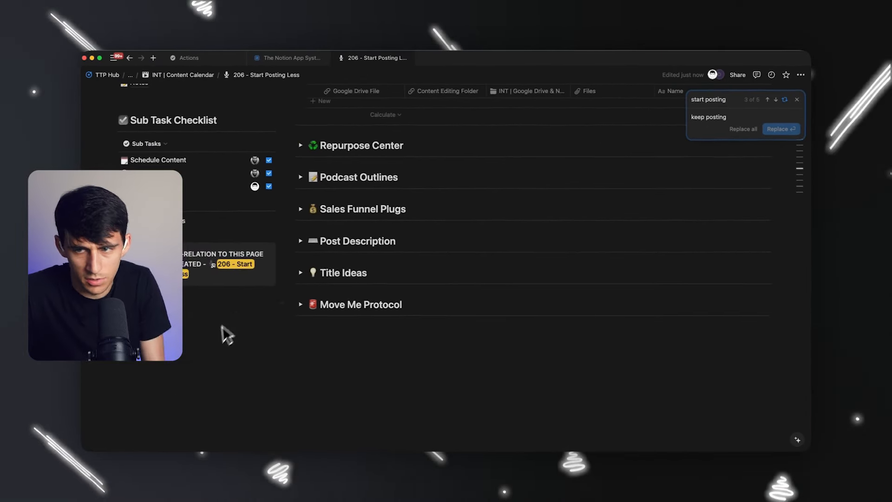
pyautogui.click(780, 129)
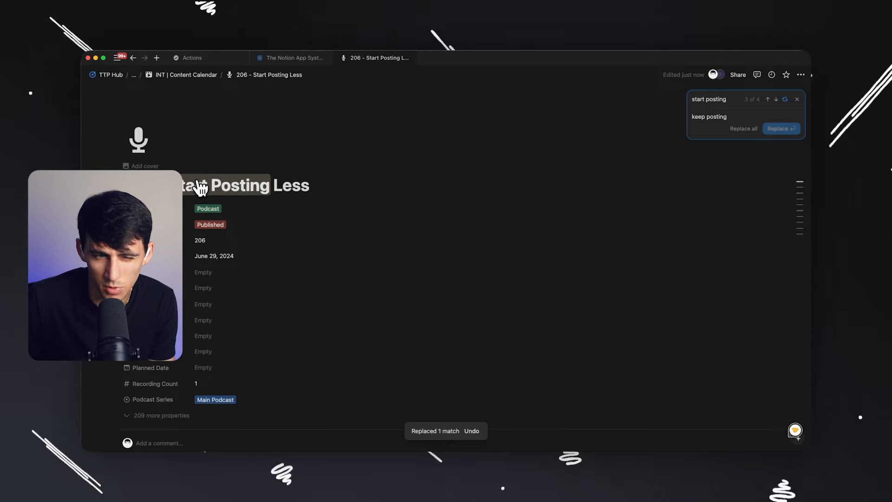
pyautogui.scroll(-3)
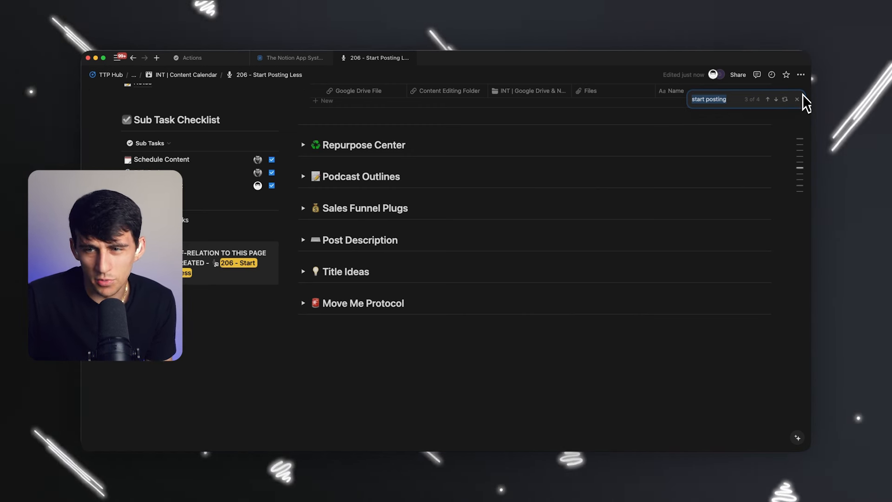
pyautogui.click(796, 99)
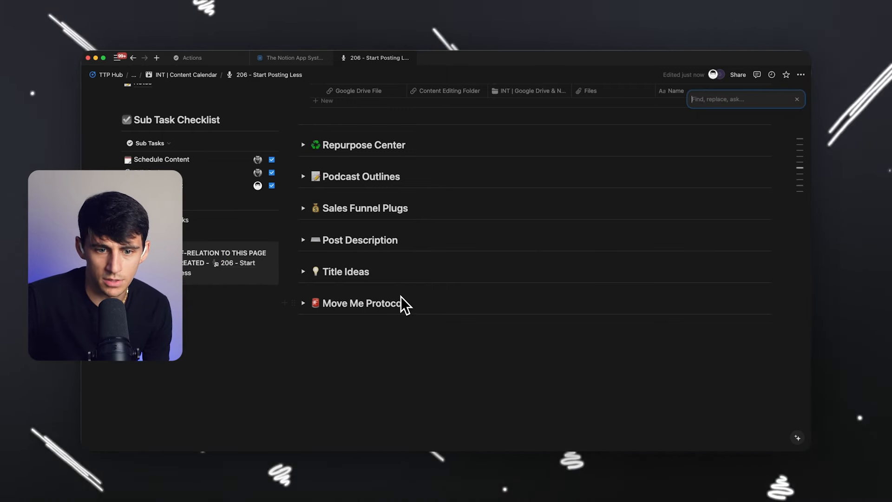
pyautogui.moveTo(399, 287)
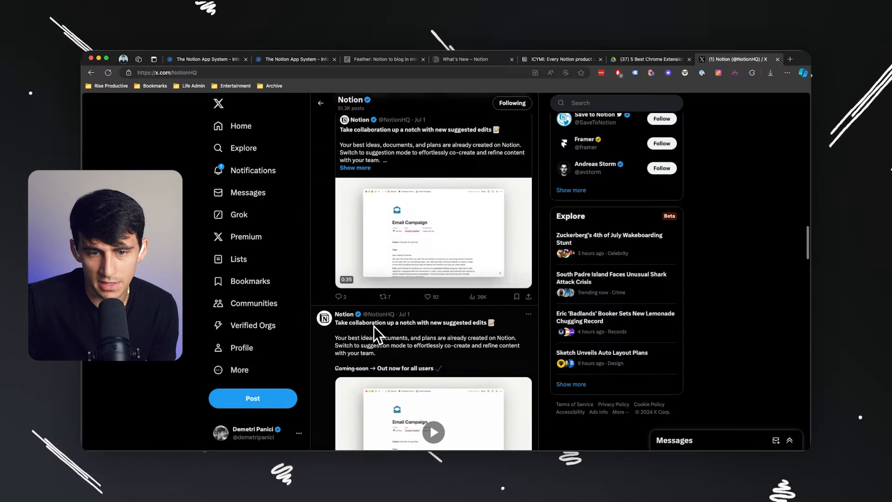
# Play the suggested-edits demo video, then type 'Kitchenware no' and 'Looks gre' in the post draft
pyautogui.click(433, 233)
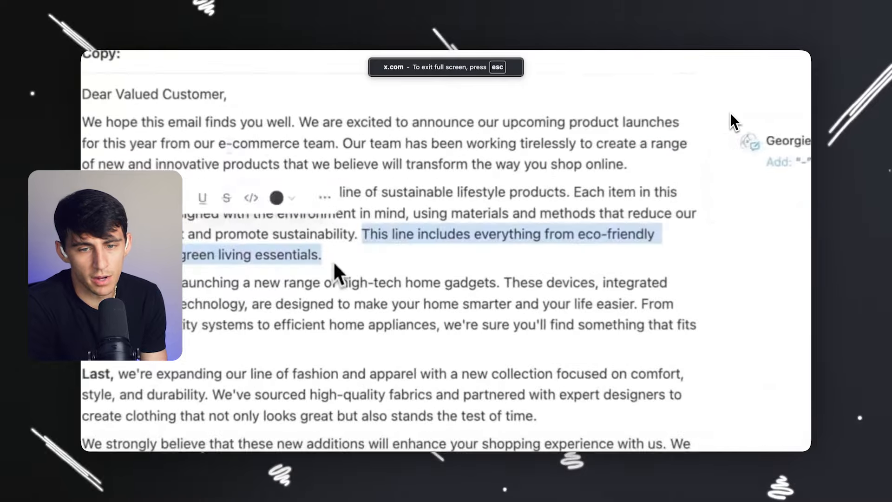
pyautogui.write('Kitchenware not u')
pyautogui.write(' next month')
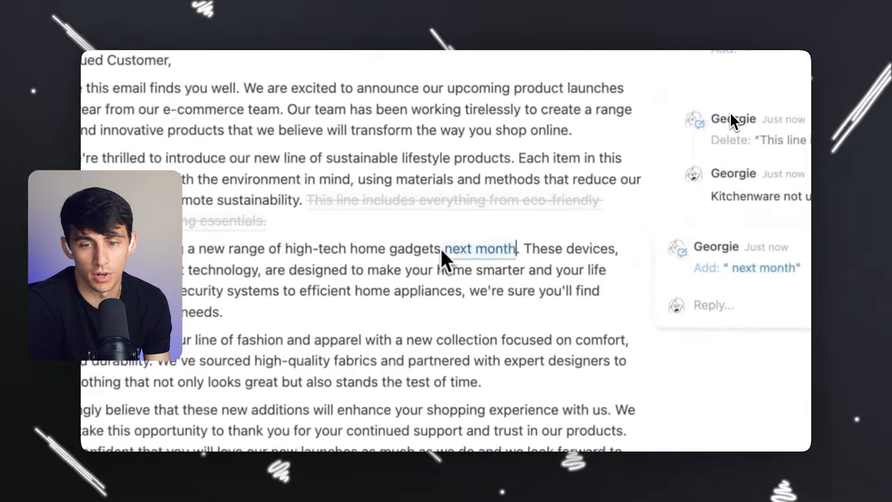
pyautogui.scroll(-3)
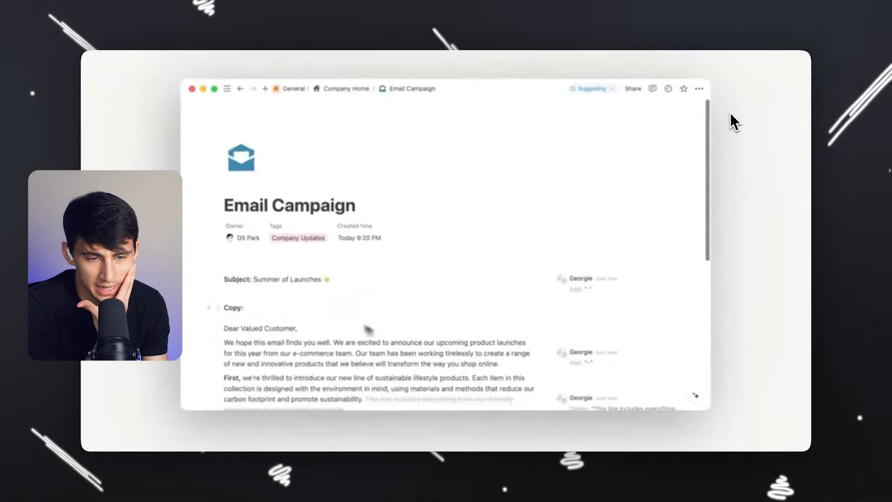
pyautogui.write('Looks gre')
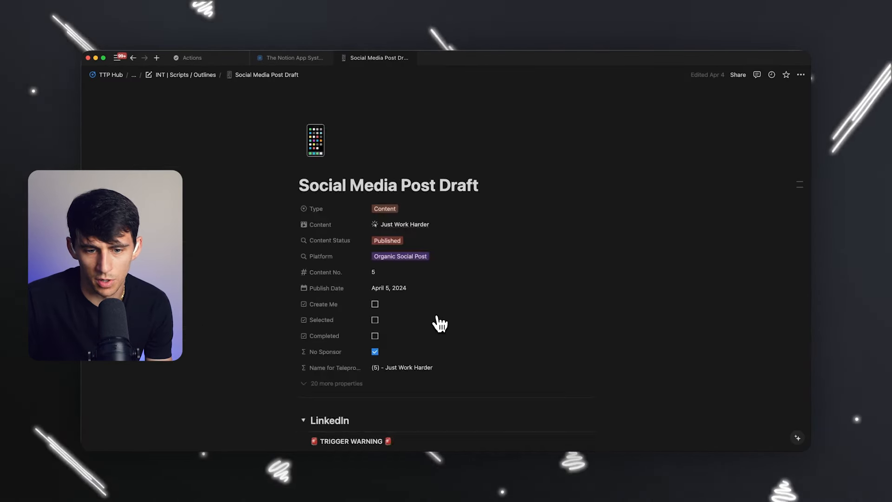
# Suggest replacing "You're not working hard enough." with "I don't think you're working hard enough."
pyautogui.scroll(-3)
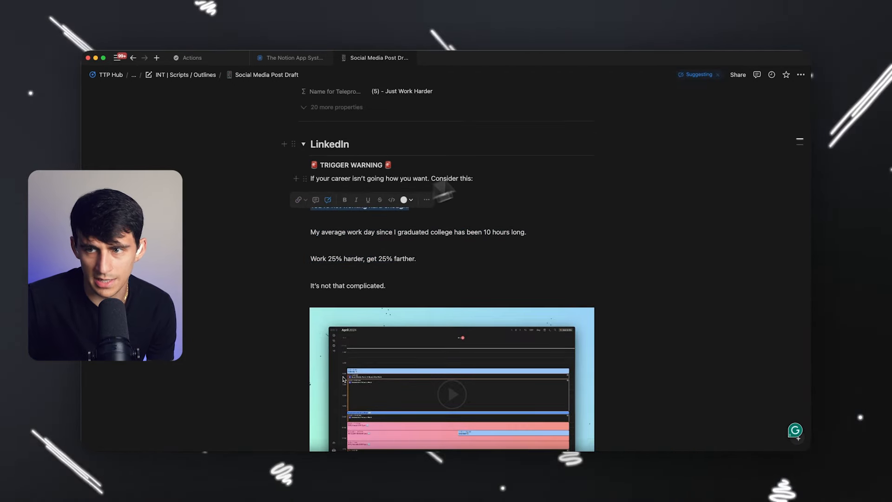
pyautogui.moveTo(660, 108)
pyautogui.write("I don't think h")
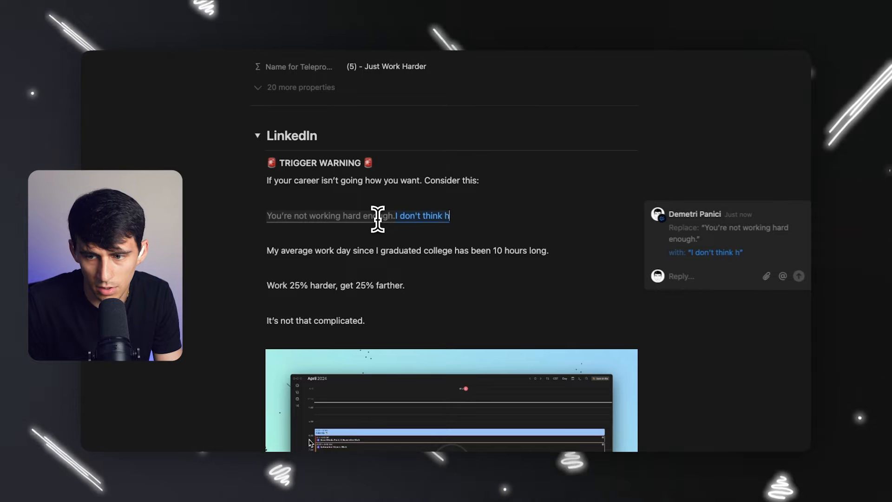
pyautogui.write("you're working hard enough.")
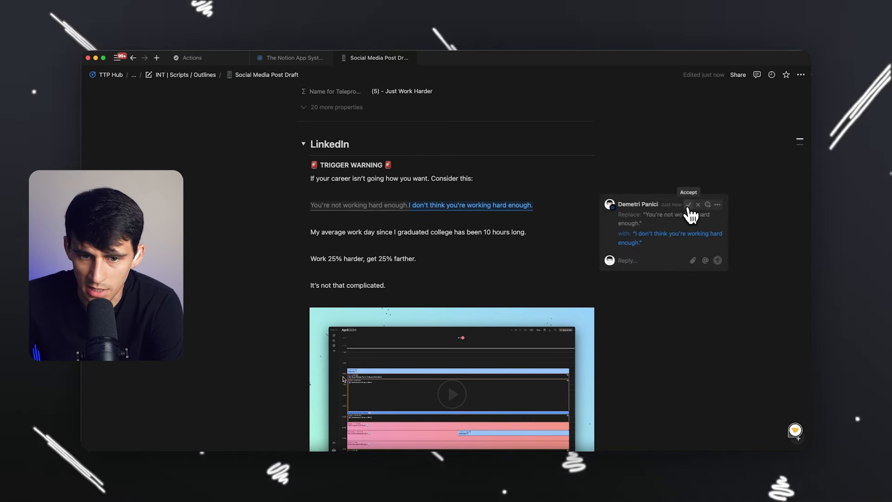
# Accept the rewording and comment "change it" on the post's opening line
pyautogui.click(688, 205)
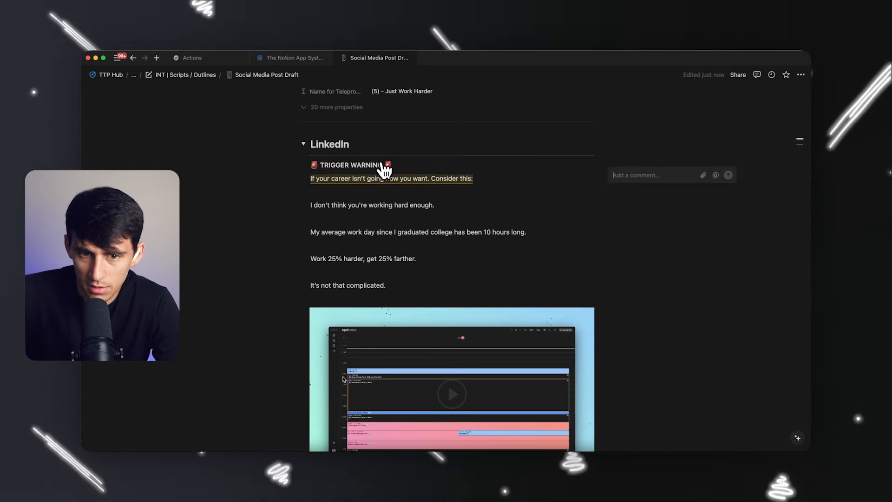
pyautogui.write('change it to "If our career ain\'t going how you want. Cons')
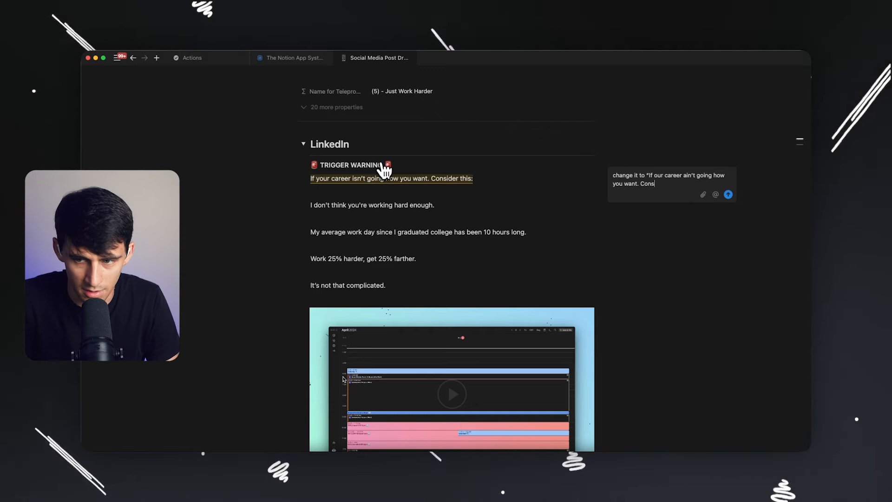
pyautogui.click(730, 194)
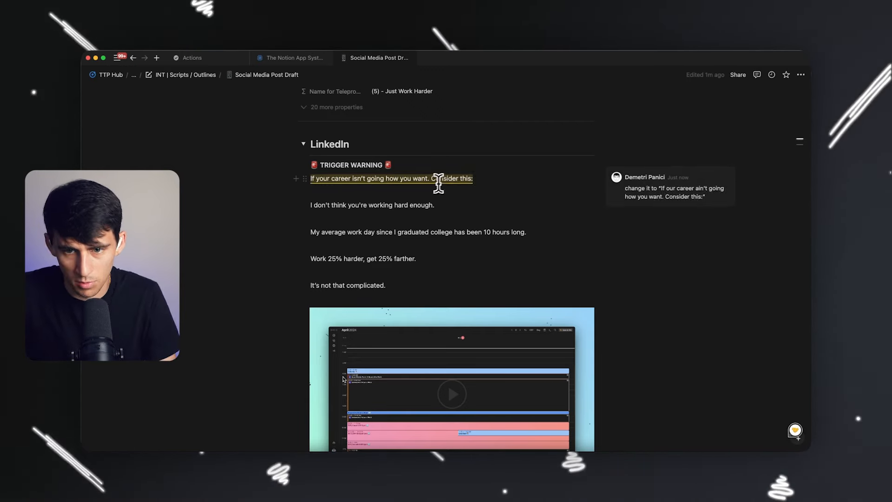
# Return to NotionHQ's X feed, scroll down, and play the Charts teaser video
pyautogui.click(672, 188)
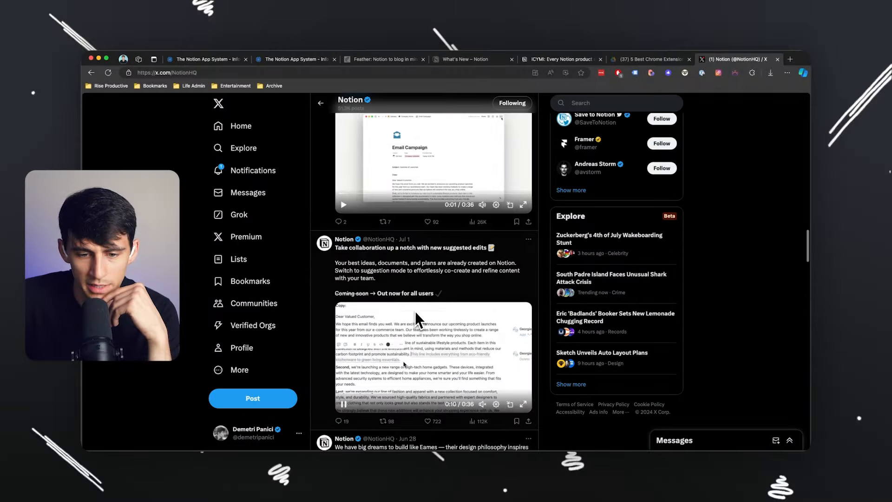
pyautogui.scroll(-3)
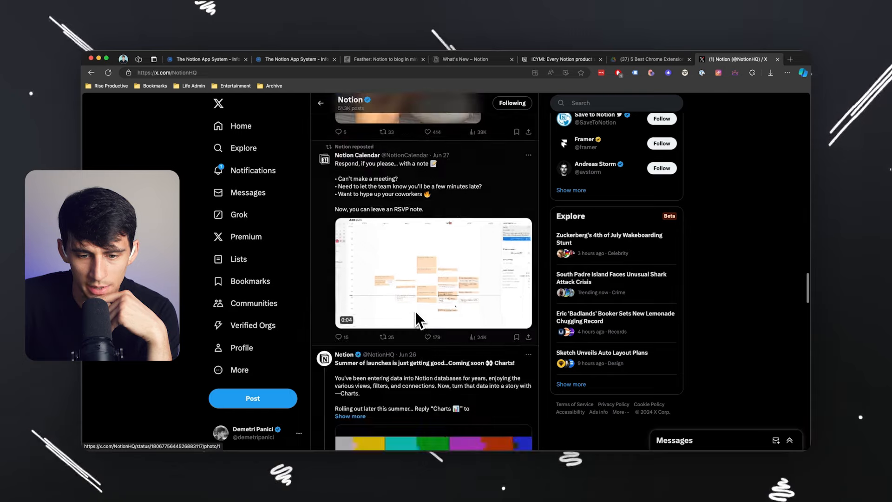
pyautogui.scroll(-3)
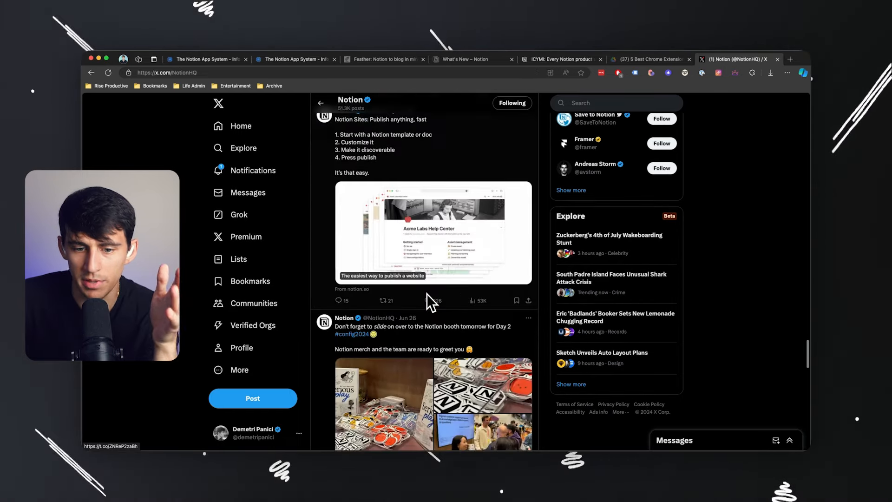
pyautogui.scroll(-3)
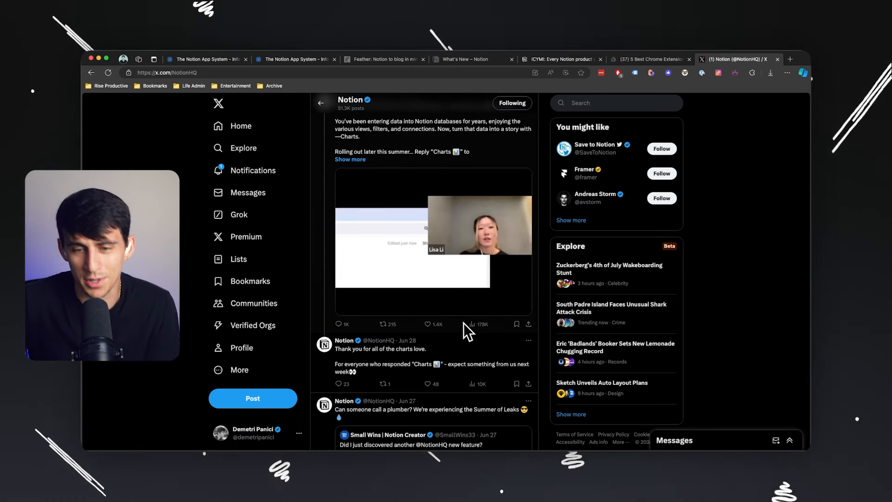
pyautogui.click(433, 245)
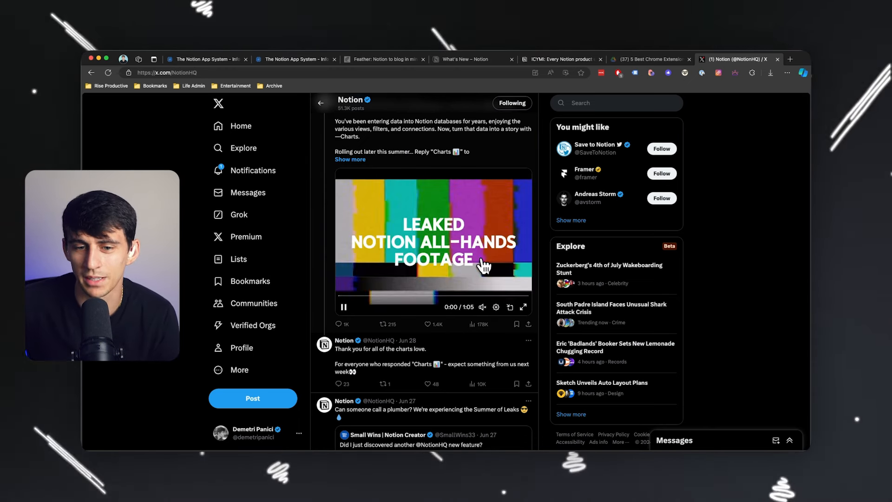